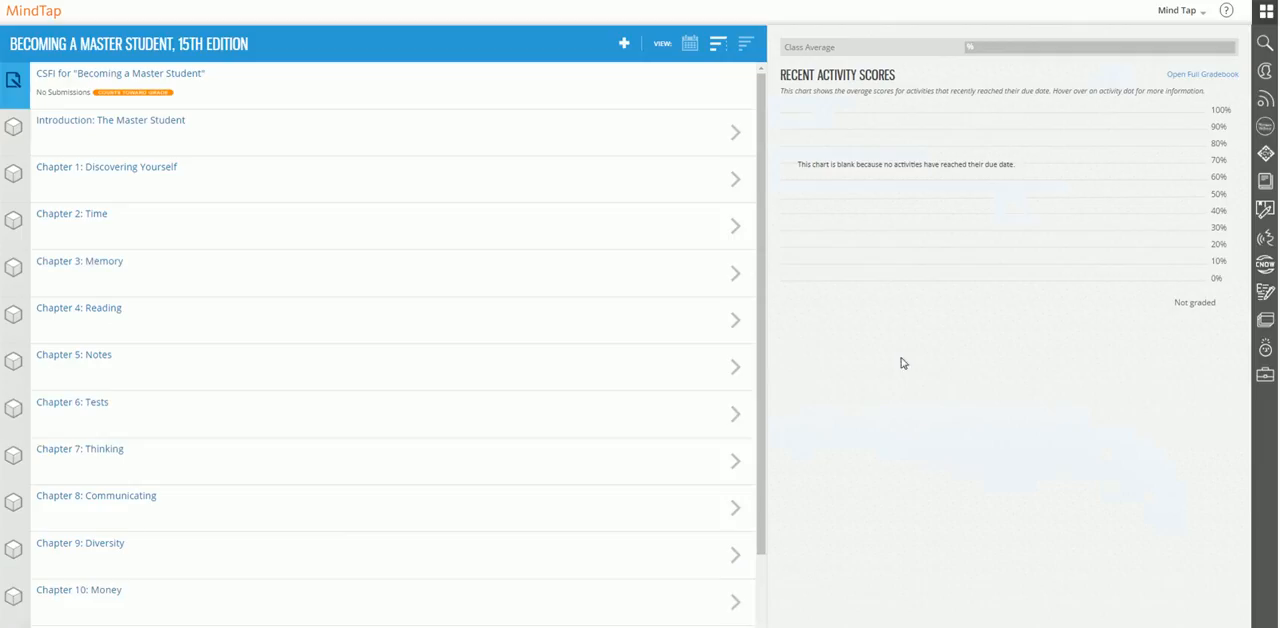
mouse_move(838, 310)
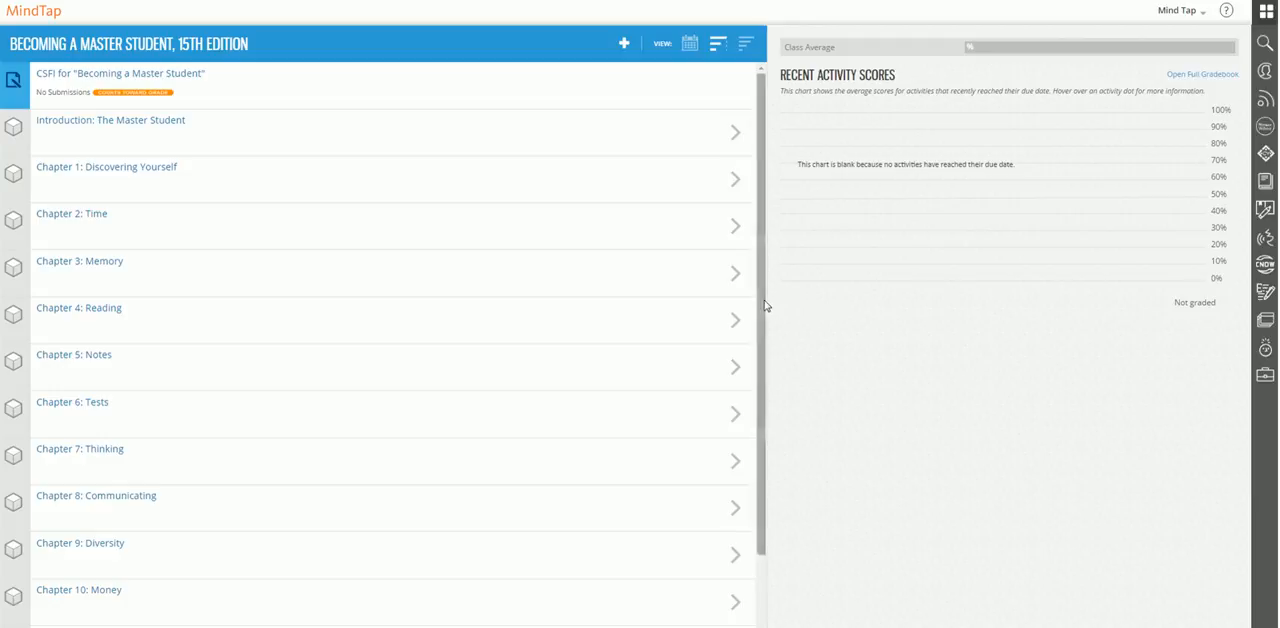
Step: Hide Chapter 10: Money from students, then scroll down toward Chapters 11 and 12
right_click(760, 402)
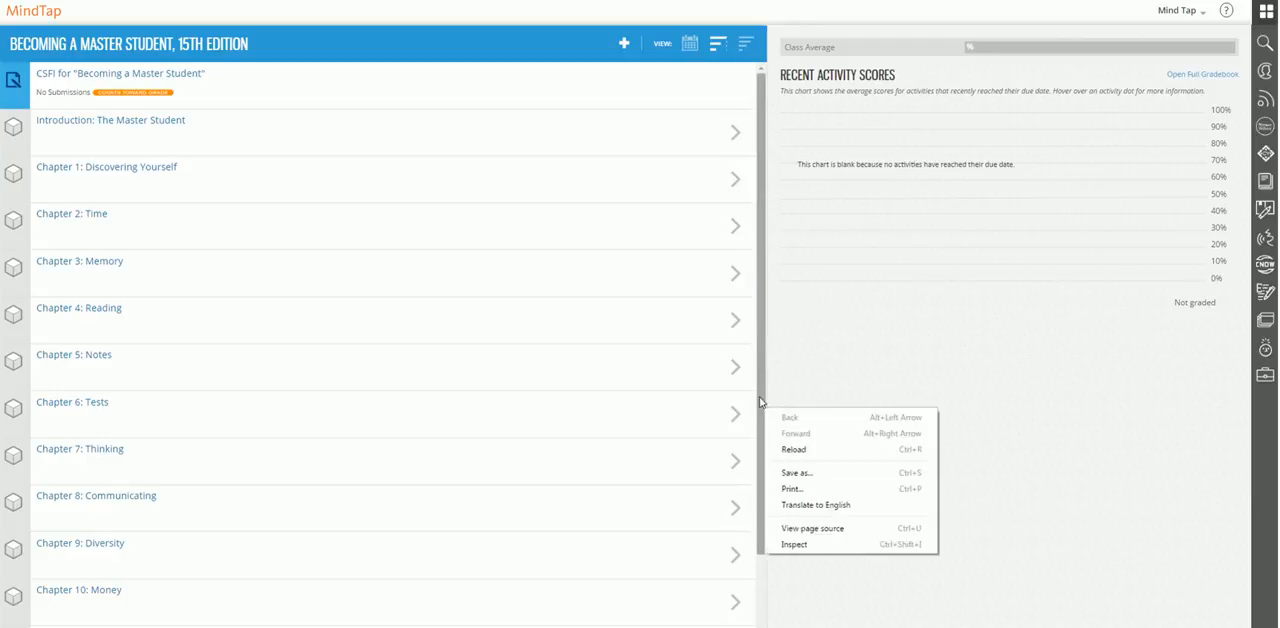
click(752, 362)
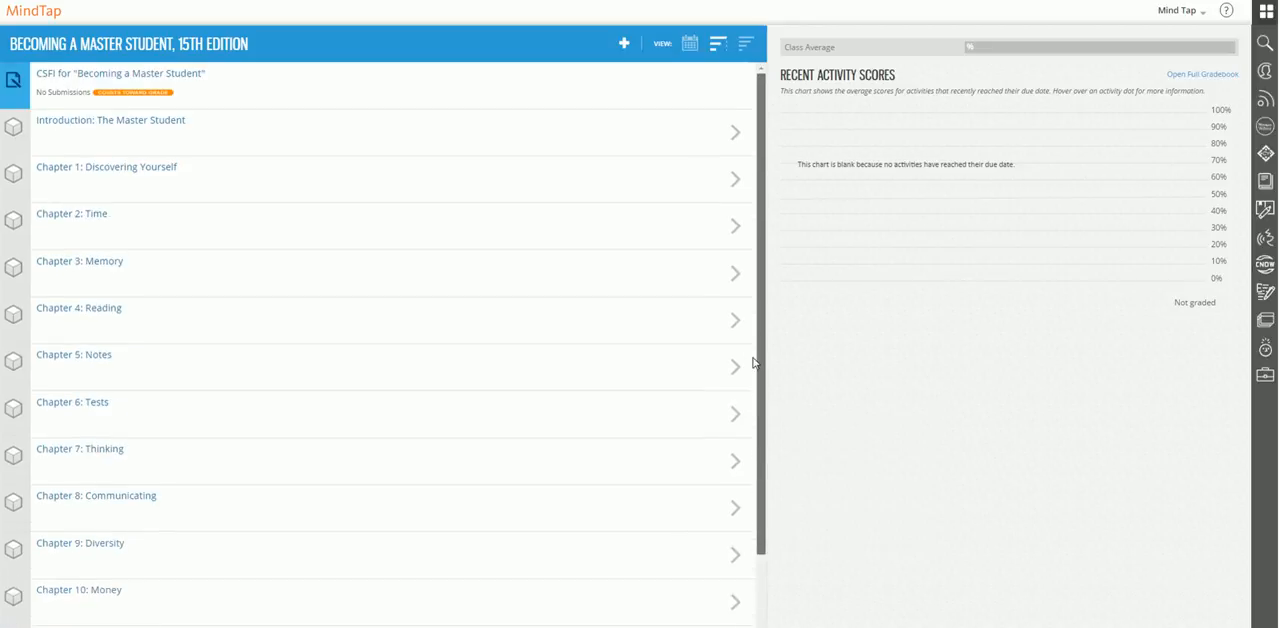
mouse_move(796, 358)
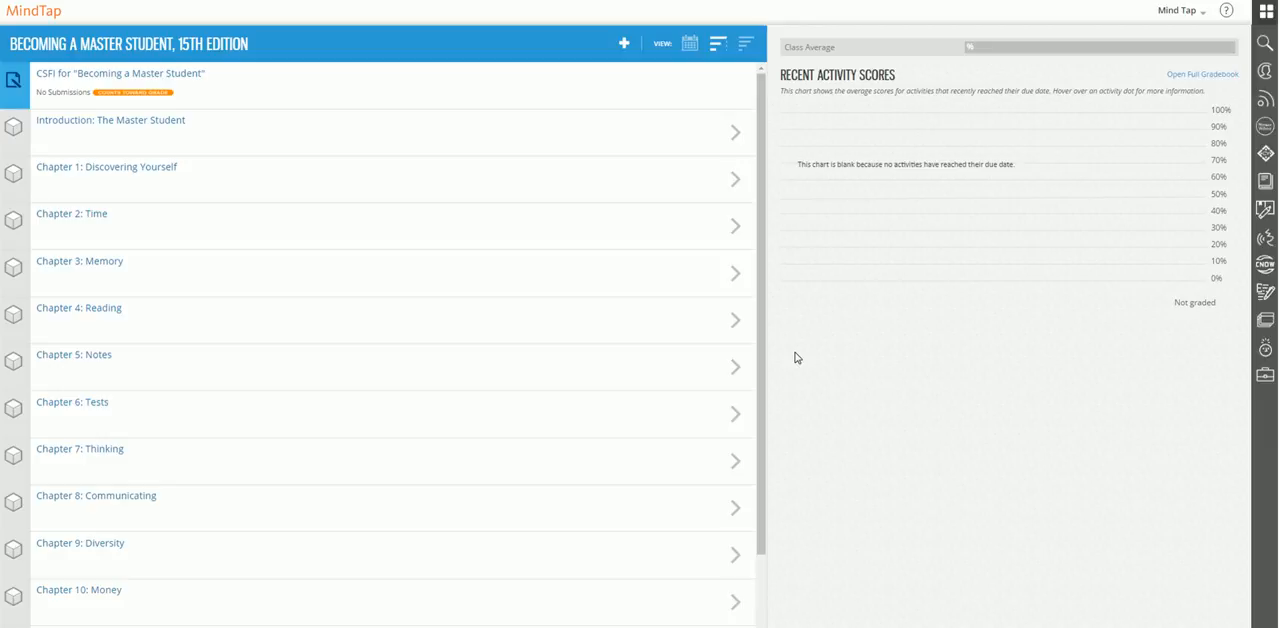
scroll(down, 3)
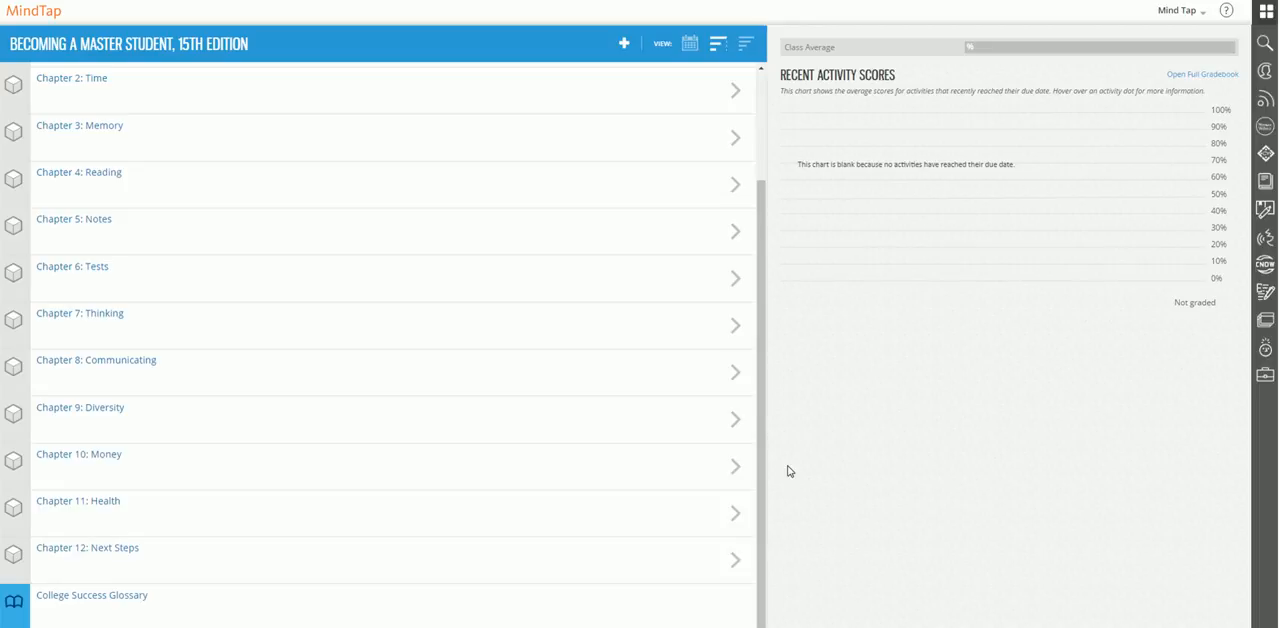
mouse_move(693, 467)
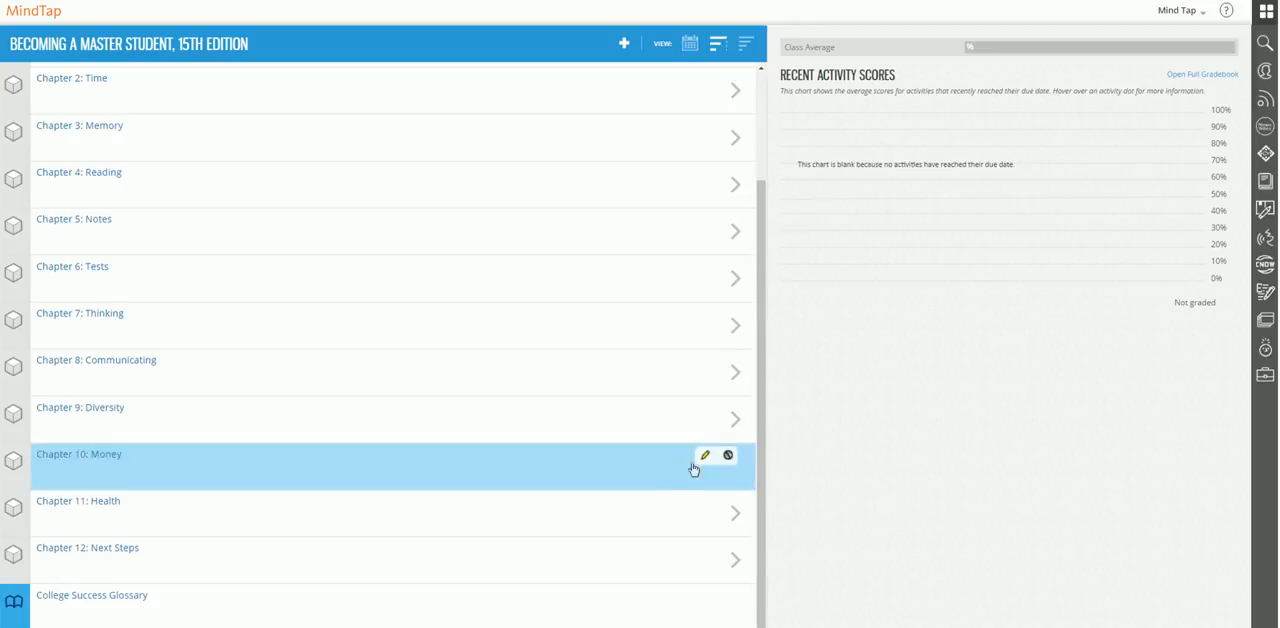
mouse_move(640, 470)
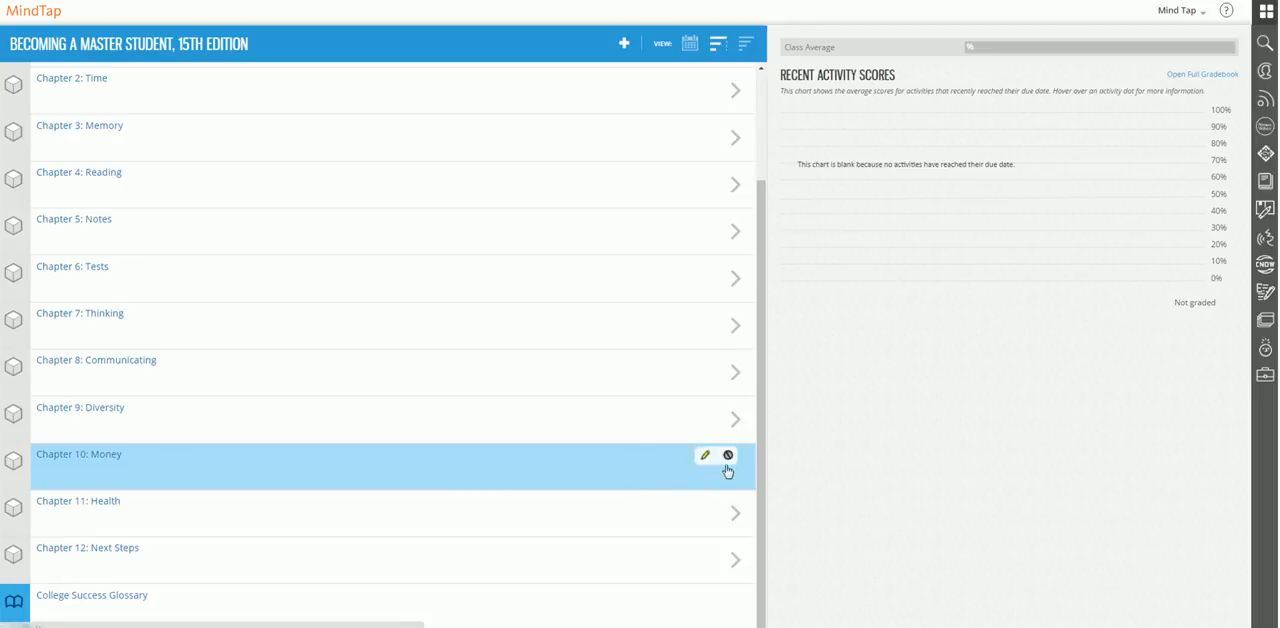
mouse_move(729, 456)
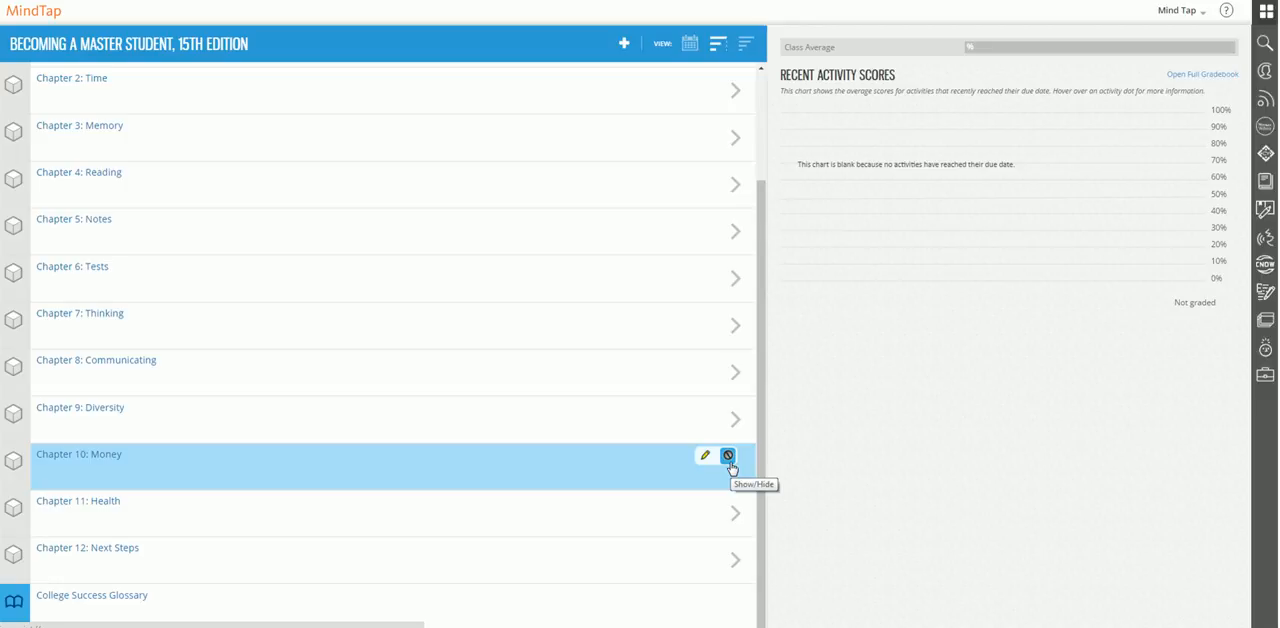
click(729, 456)
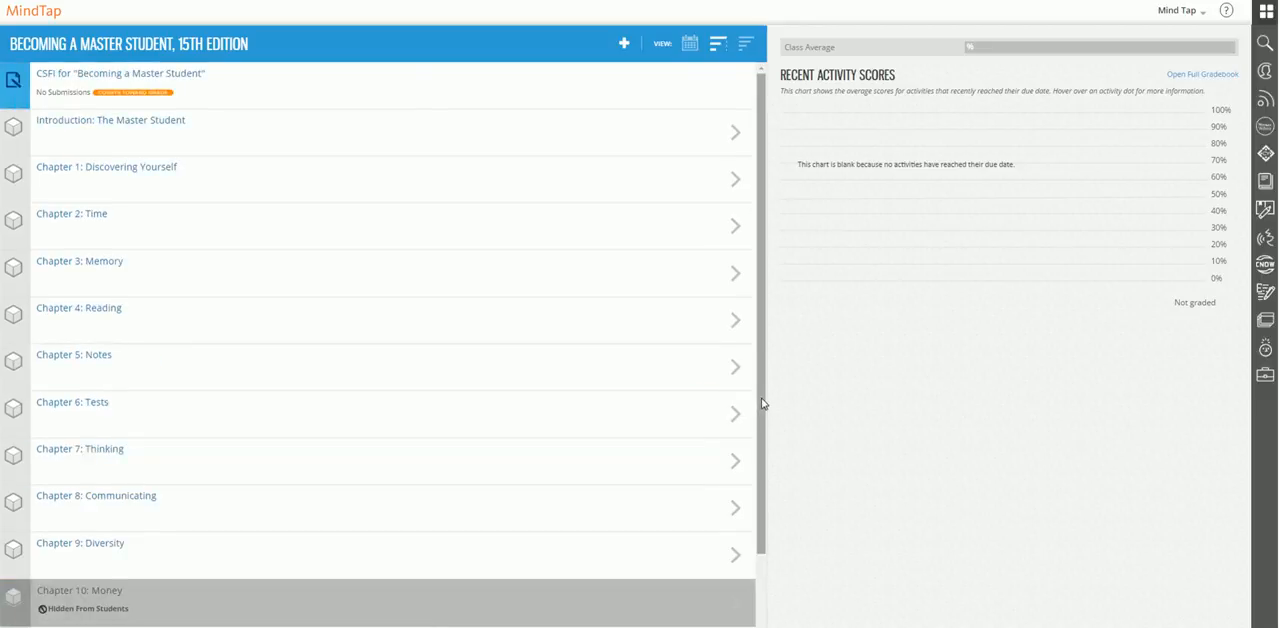
scroll(down, 3)
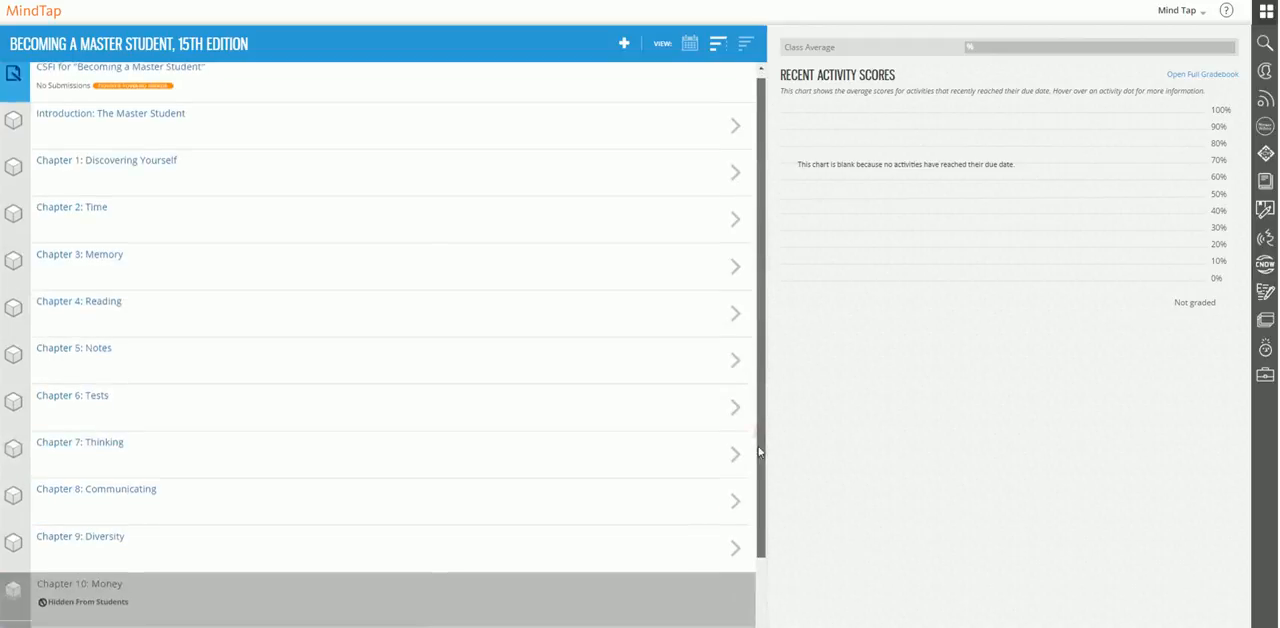
scroll(down, 3)
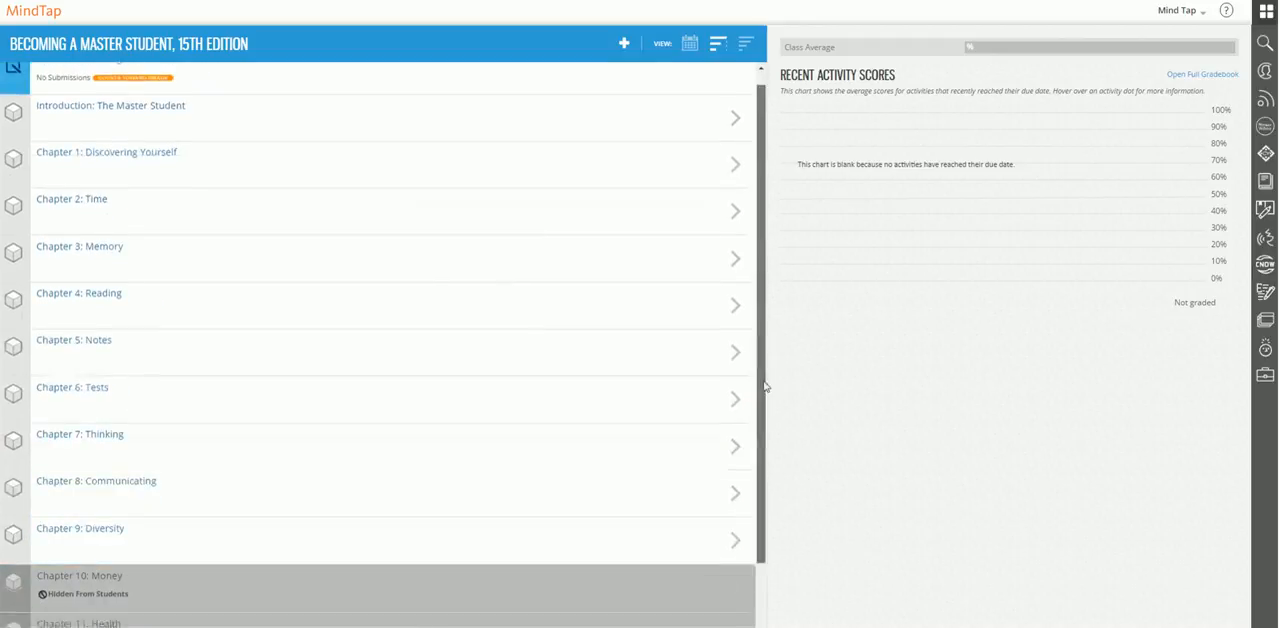
scroll(down, 3)
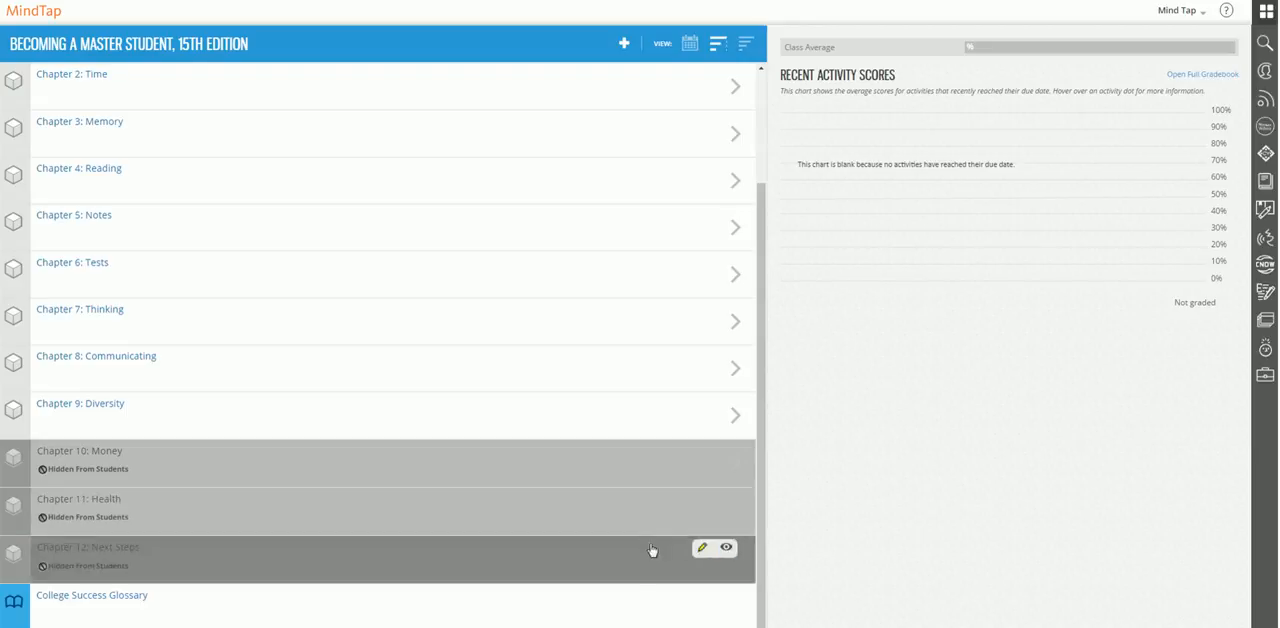
mouse_move(565, 560)
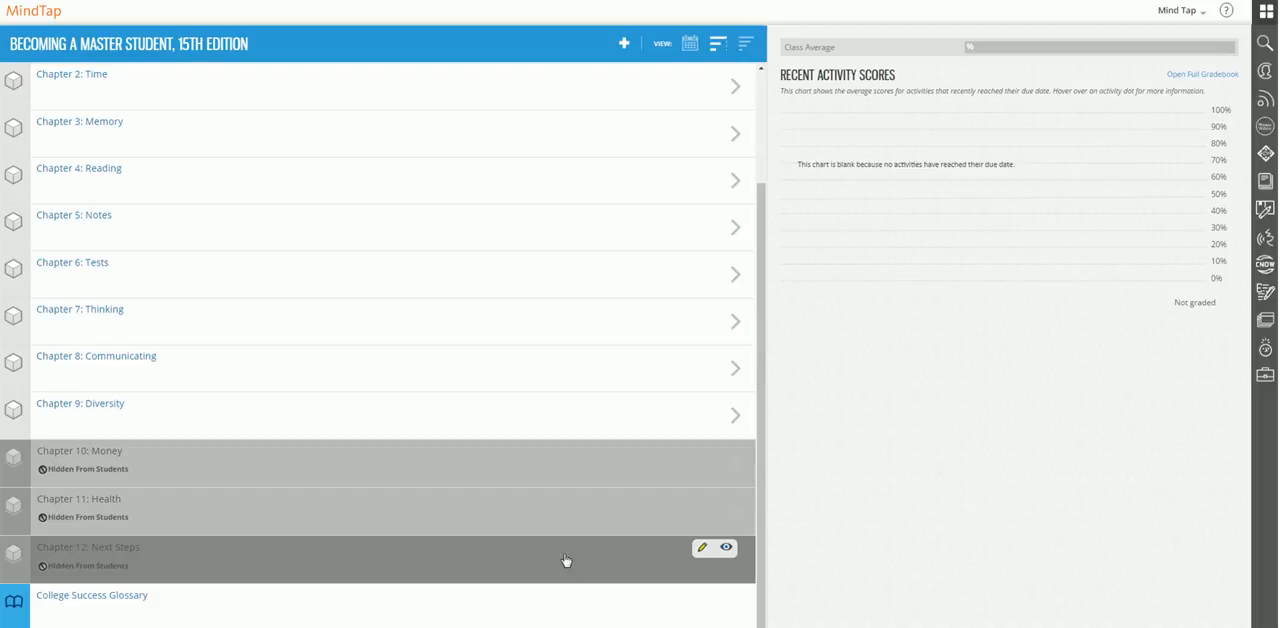
mouse_move(645, 567)
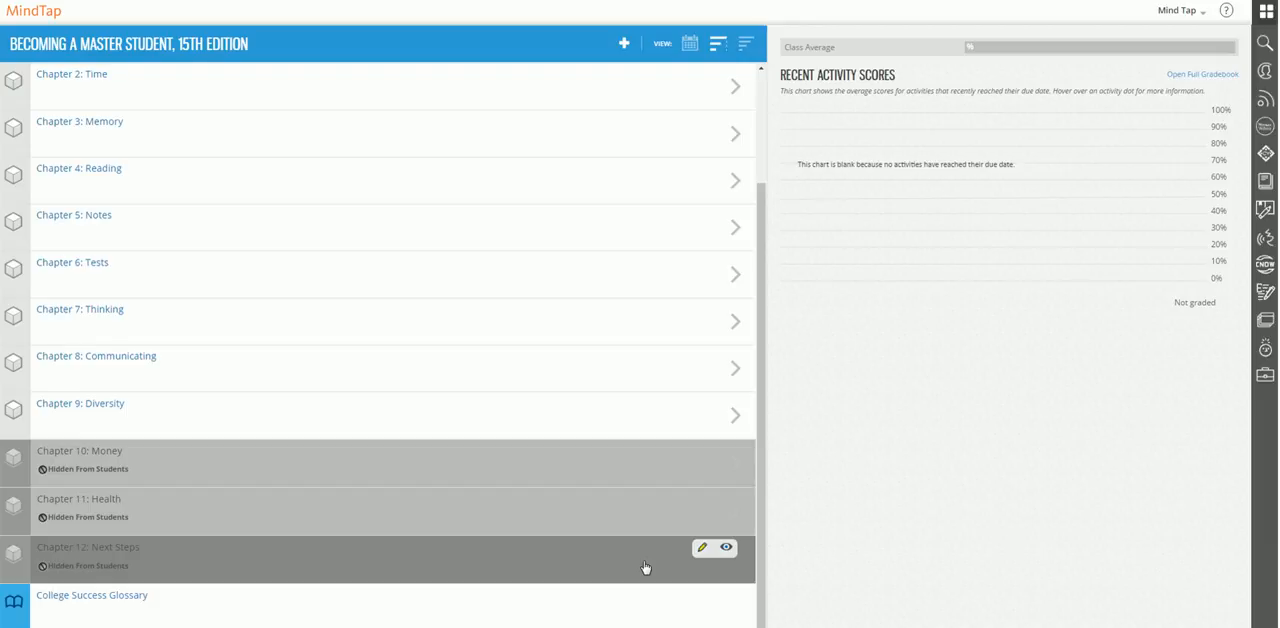
mouse_move(701, 563)
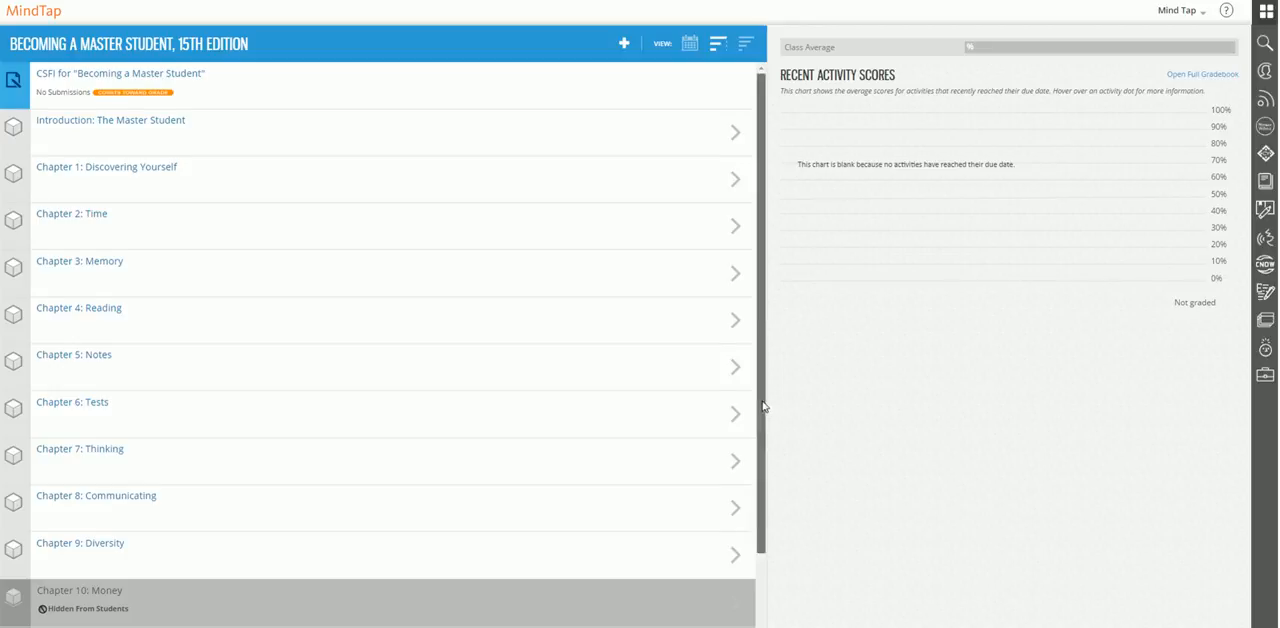
Step: Scroll down the learning path to reach Chapter 12: Next Steps
scroll(down, 3)
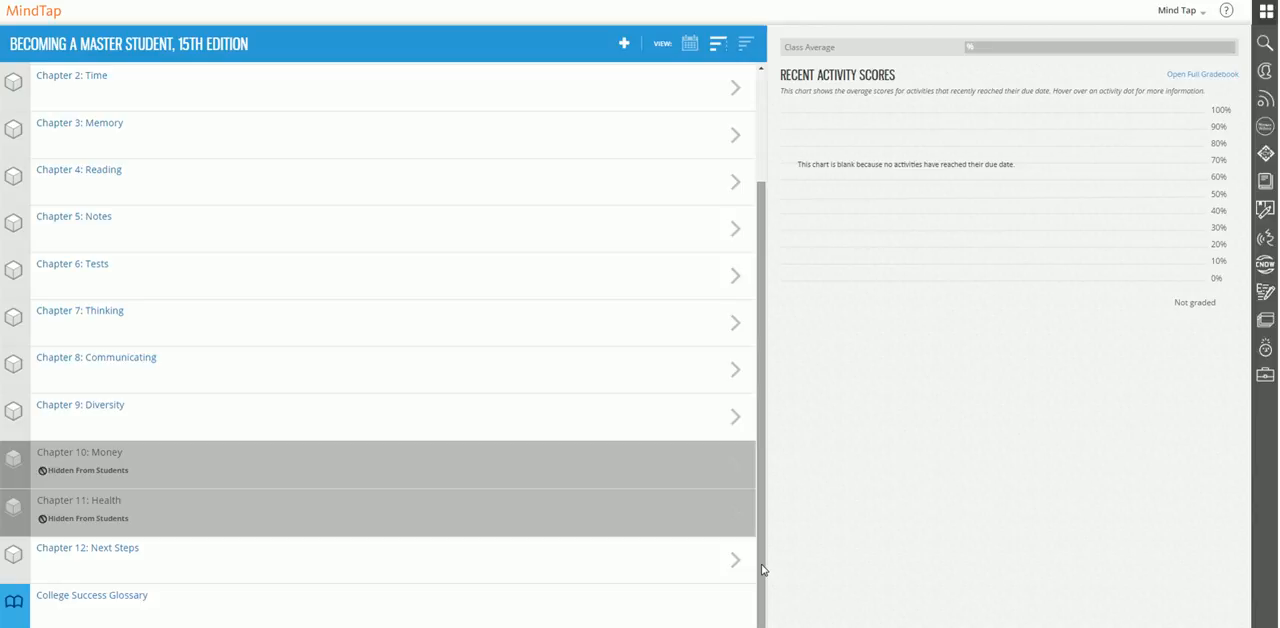
mouse_move(763, 564)
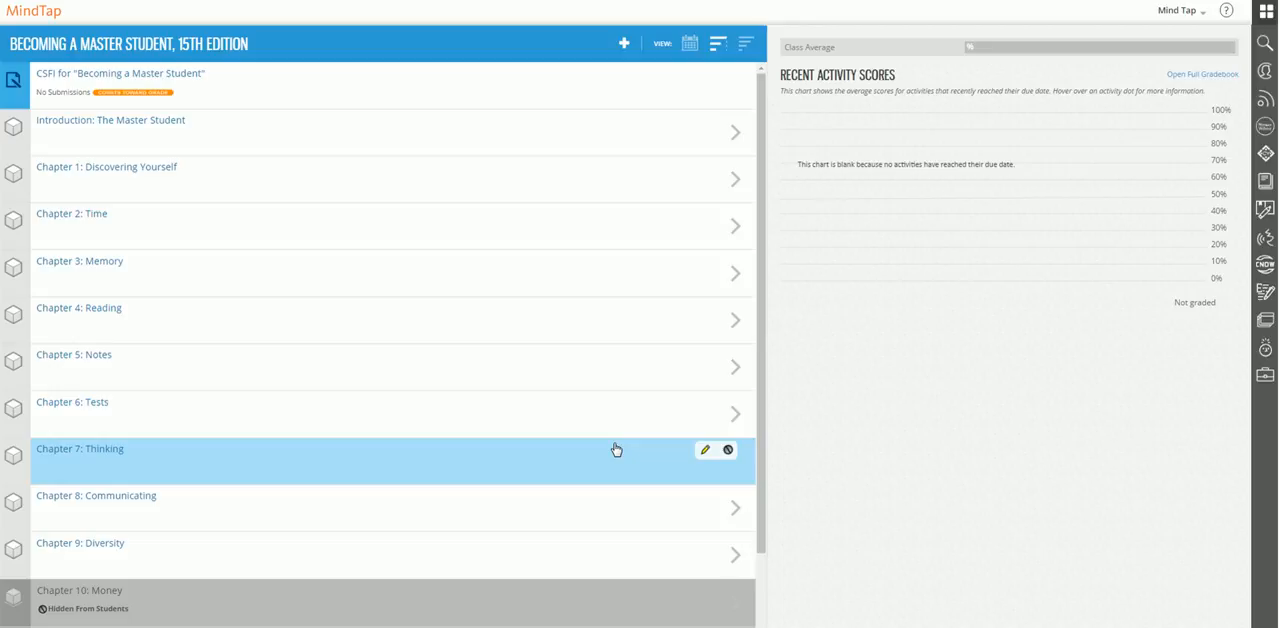
mouse_move(637, 331)
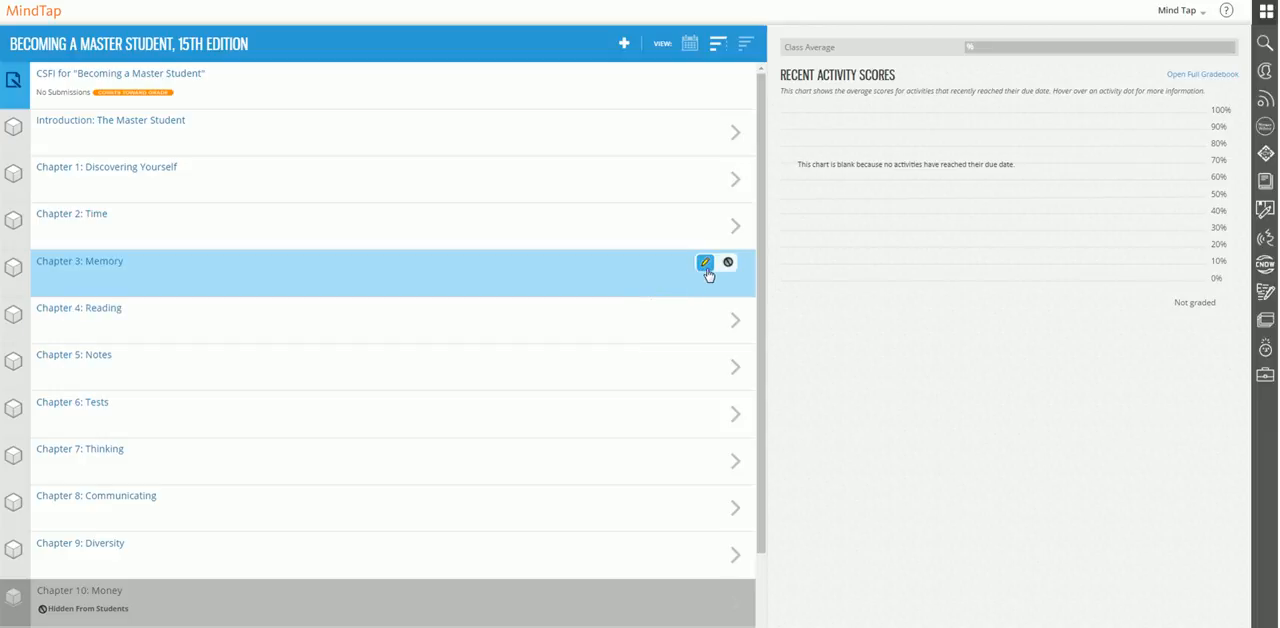
mouse_move(705, 262)
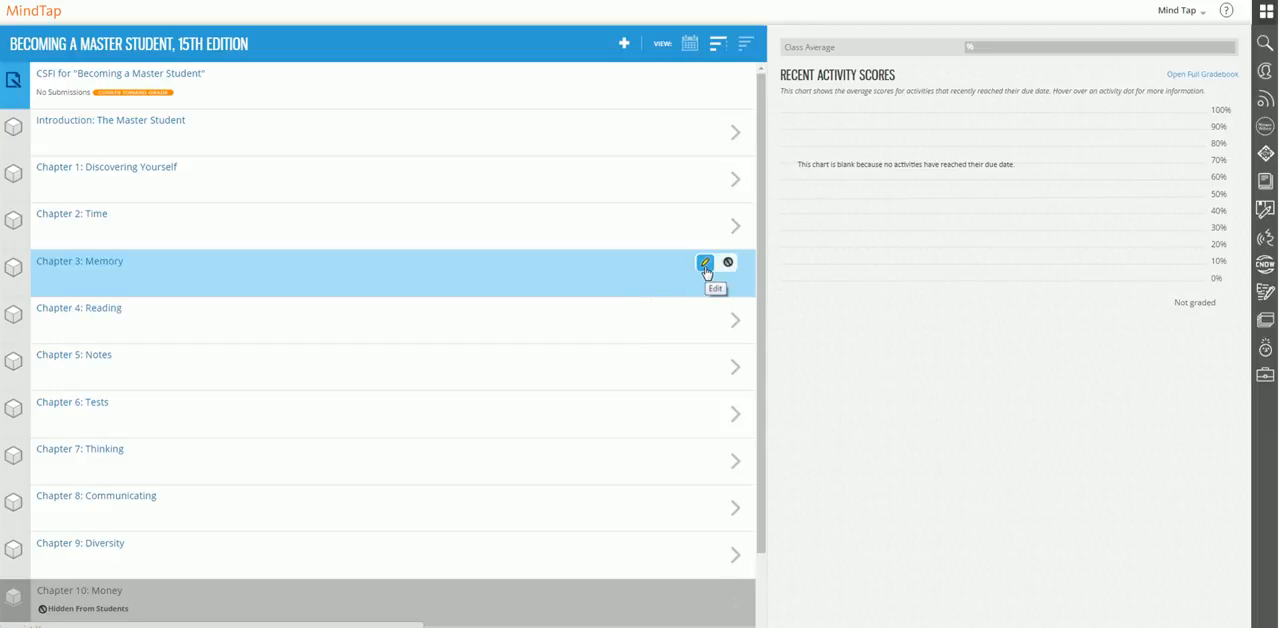
Step: Set Chapter 3: Memory's order to '7: before Chapter 7: Thinking'
click(705, 262)
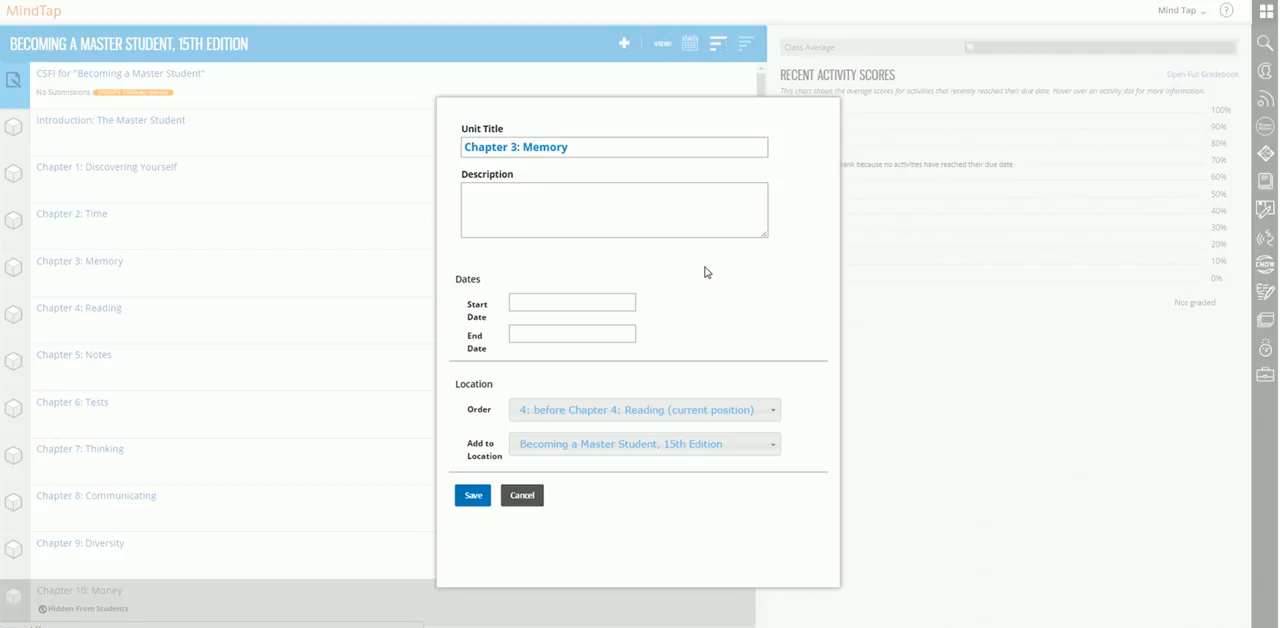
mouse_move(772, 390)
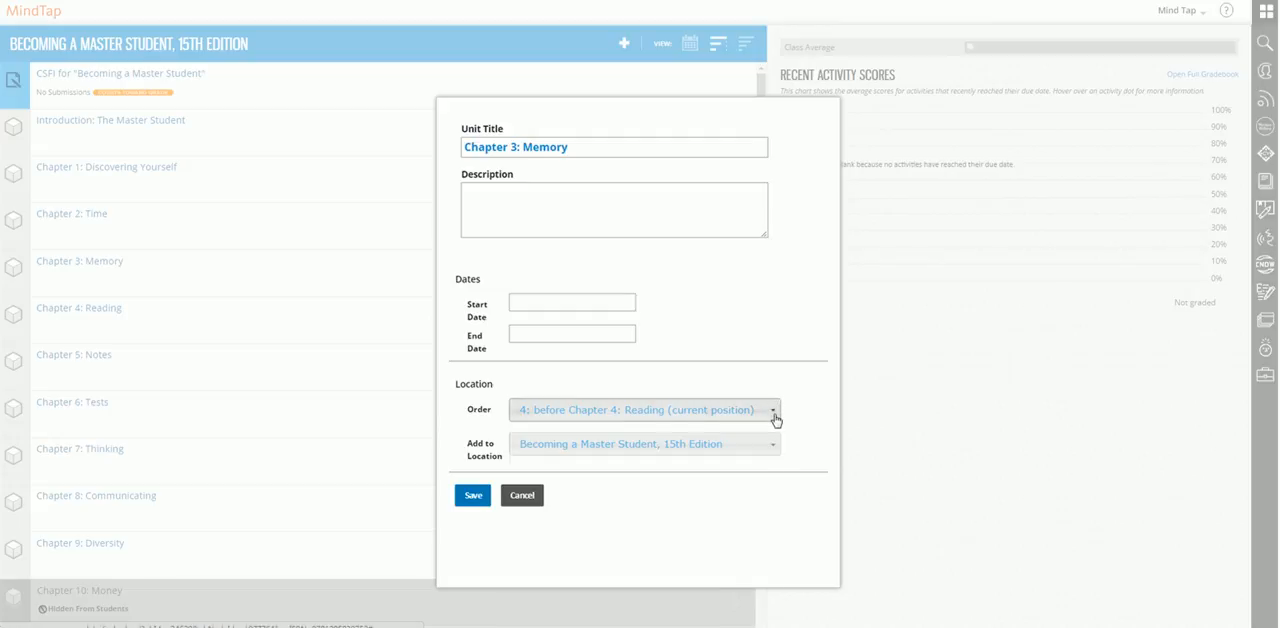
click(640, 410)
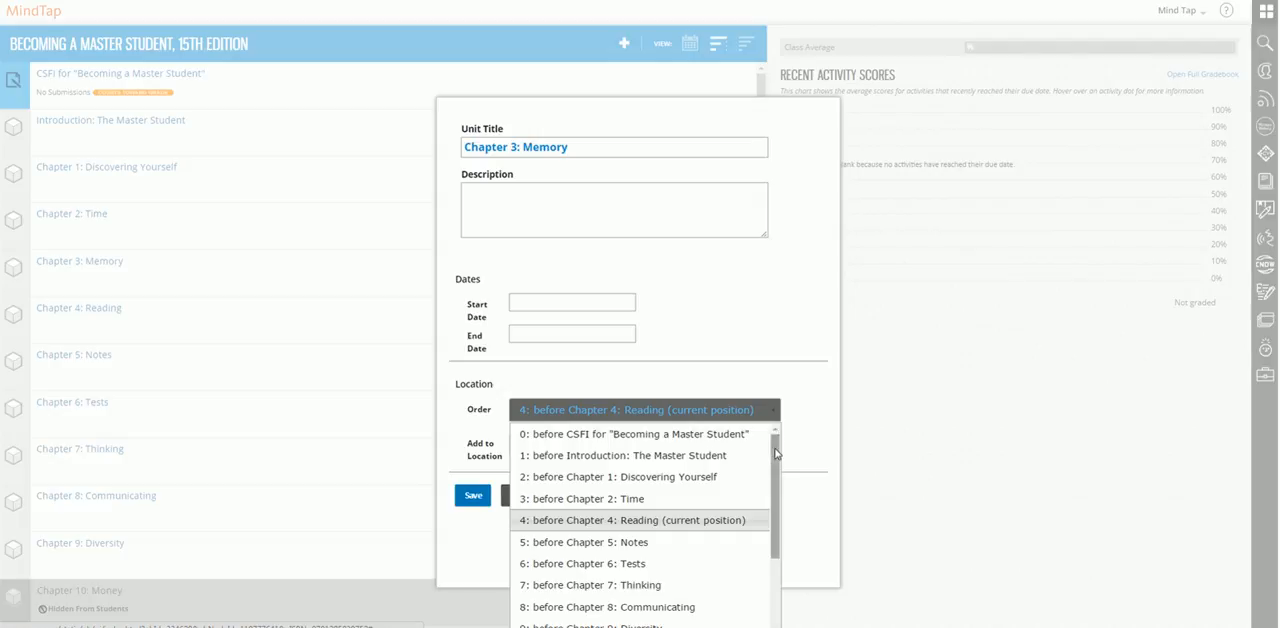
scroll(down, 3)
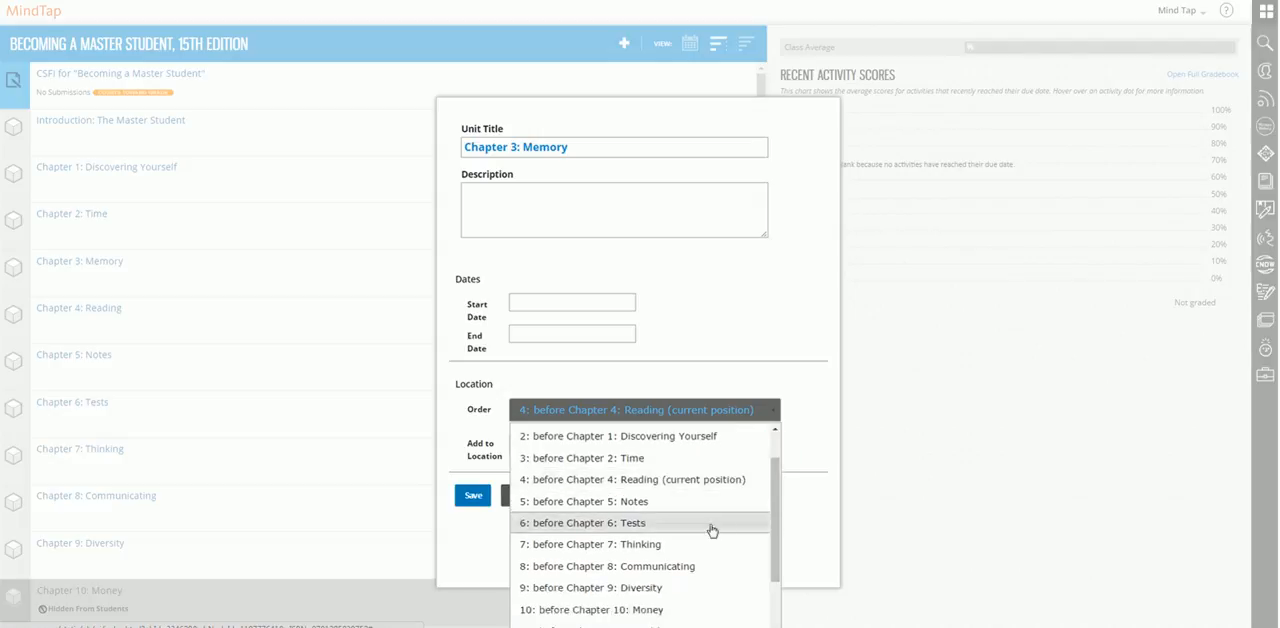
mouse_move(678, 544)
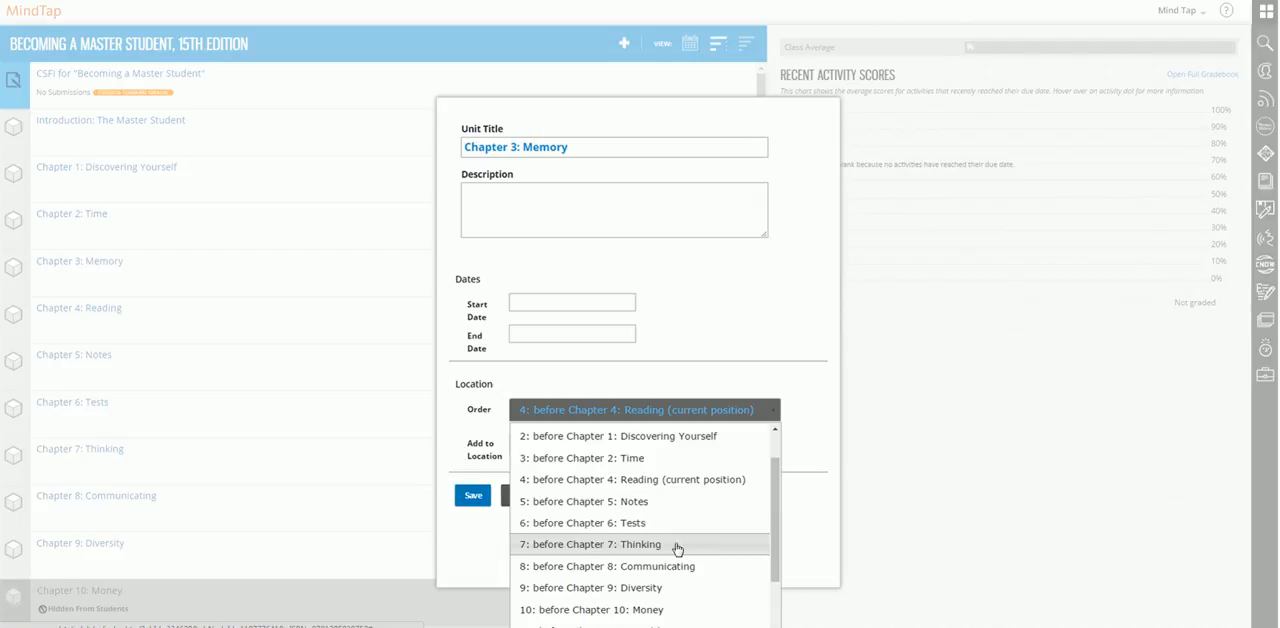
click(588, 544)
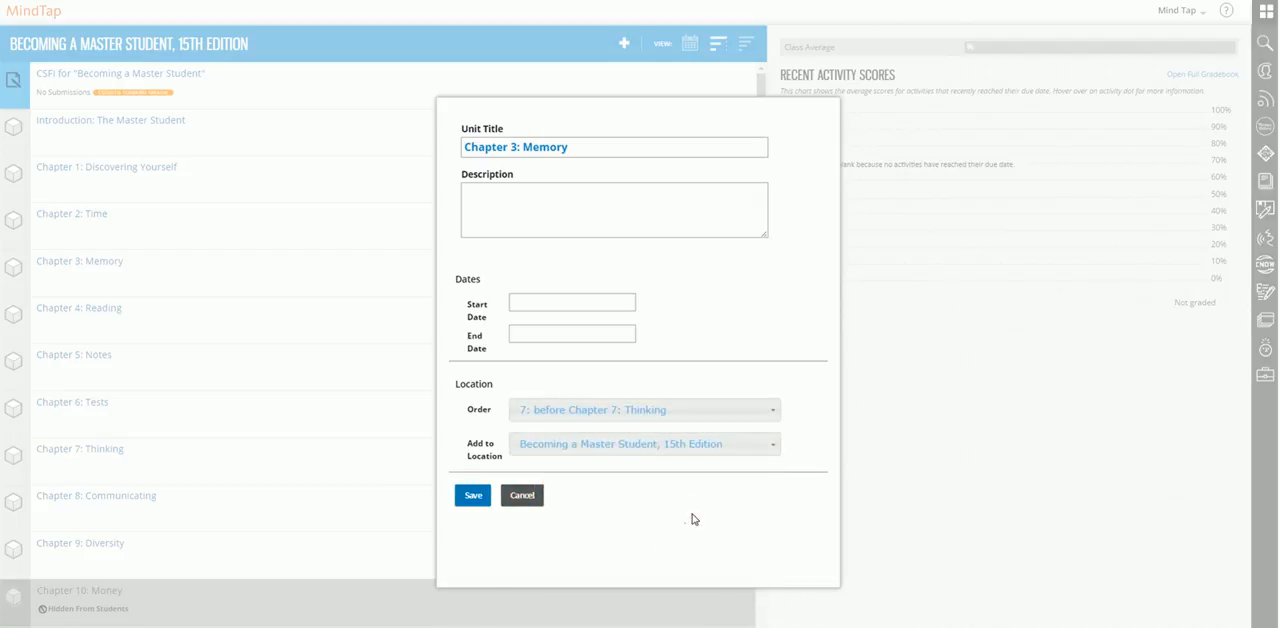
mouse_move(670, 385)
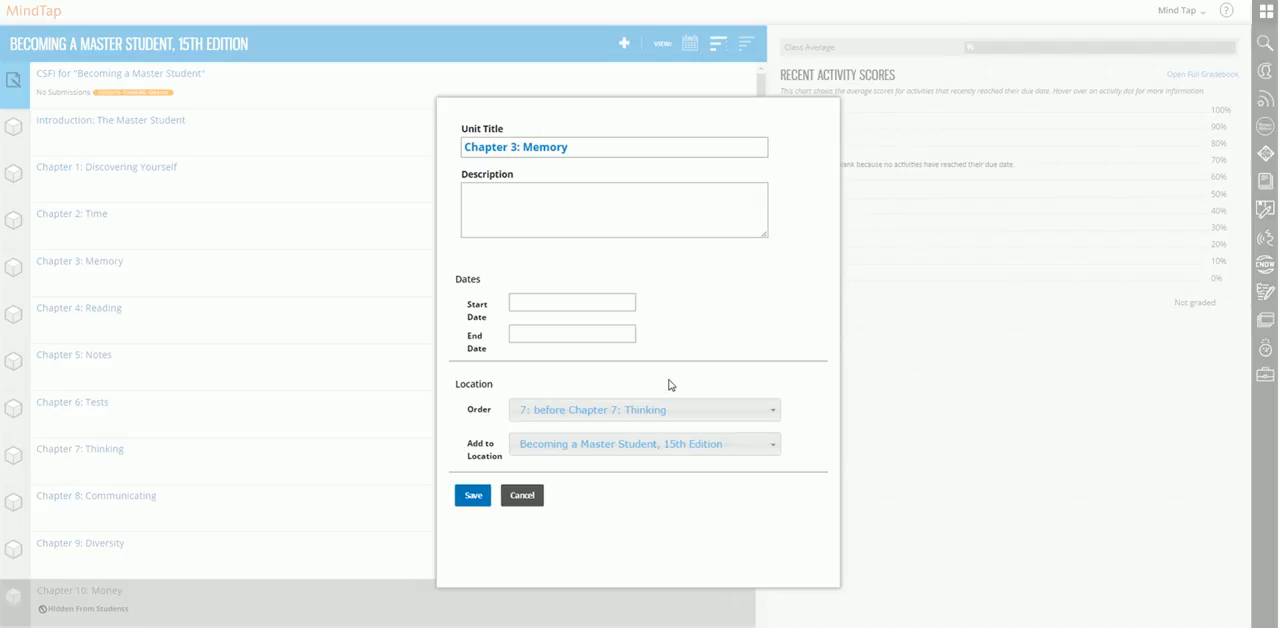
mouse_move(655, 353)
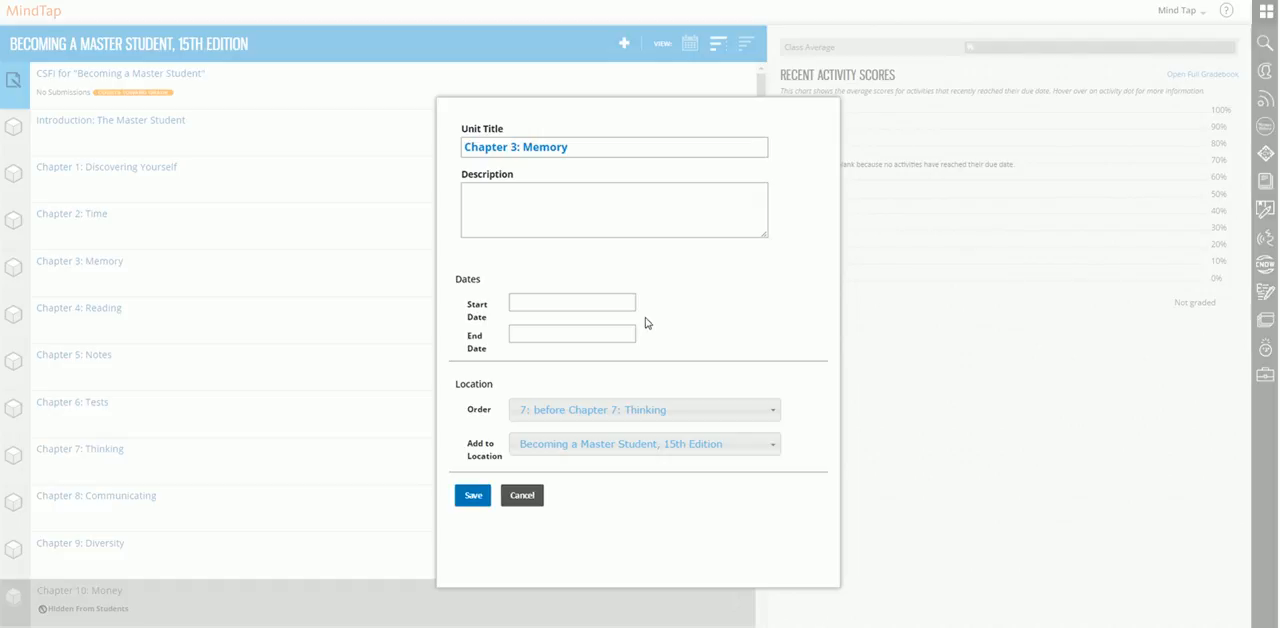
mouse_move(622, 312)
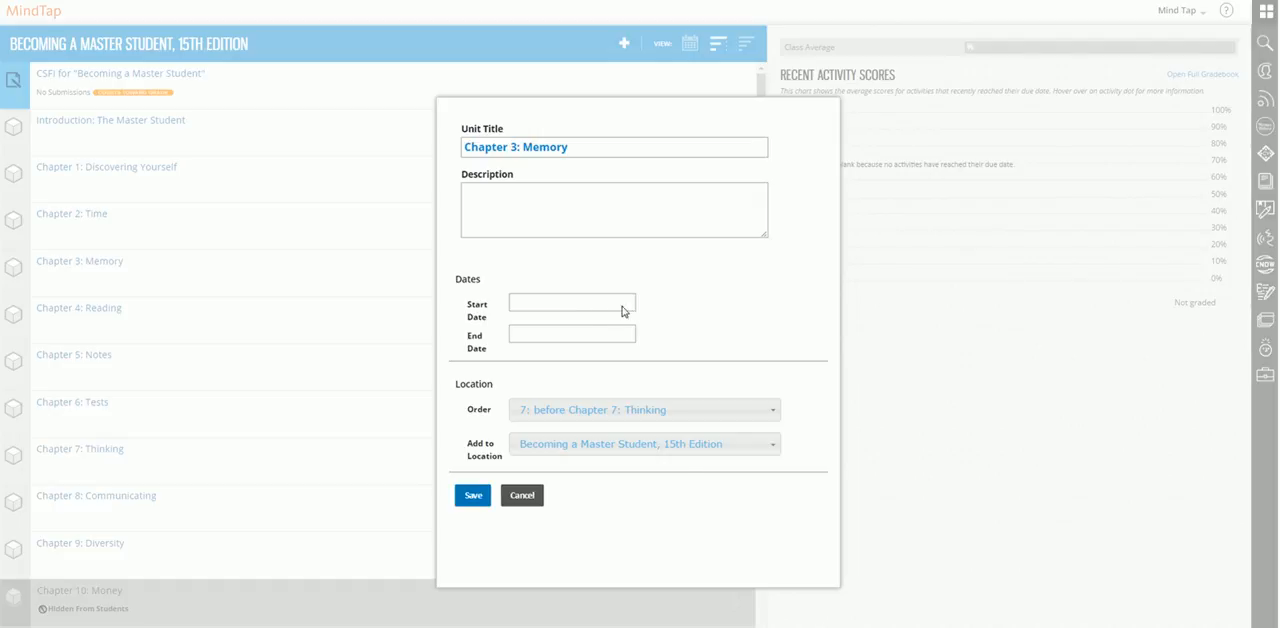
Step: Leave the chapter's start and end dates empty and save the edit
click(571, 303)
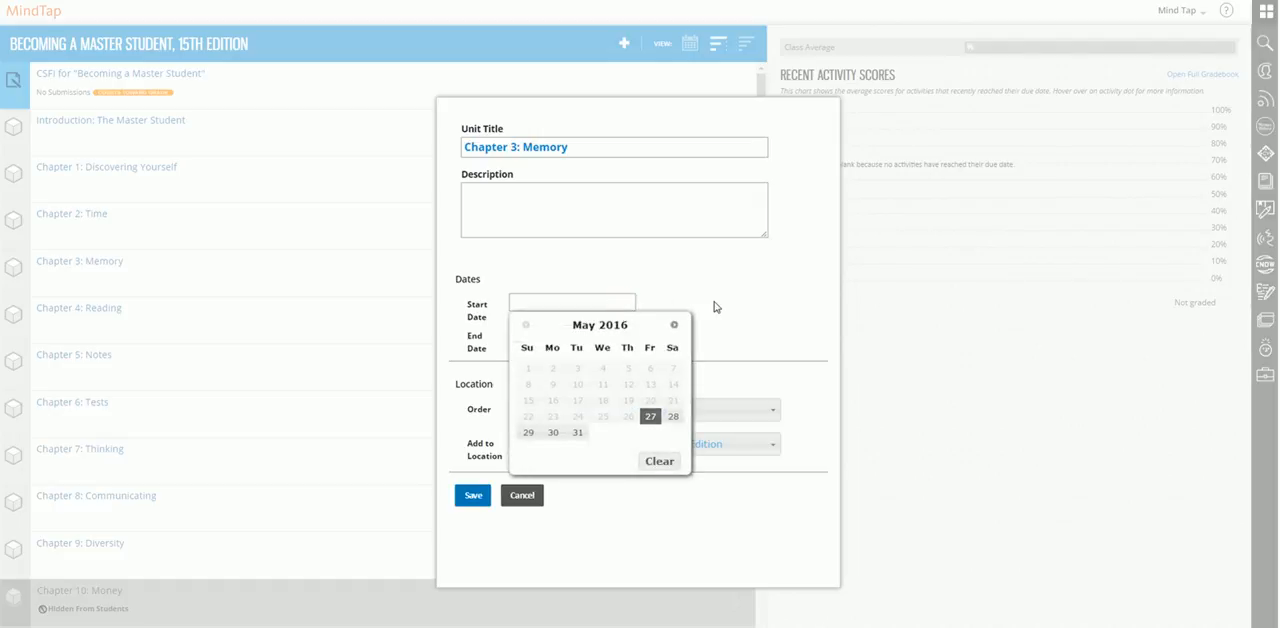
click(572, 332)
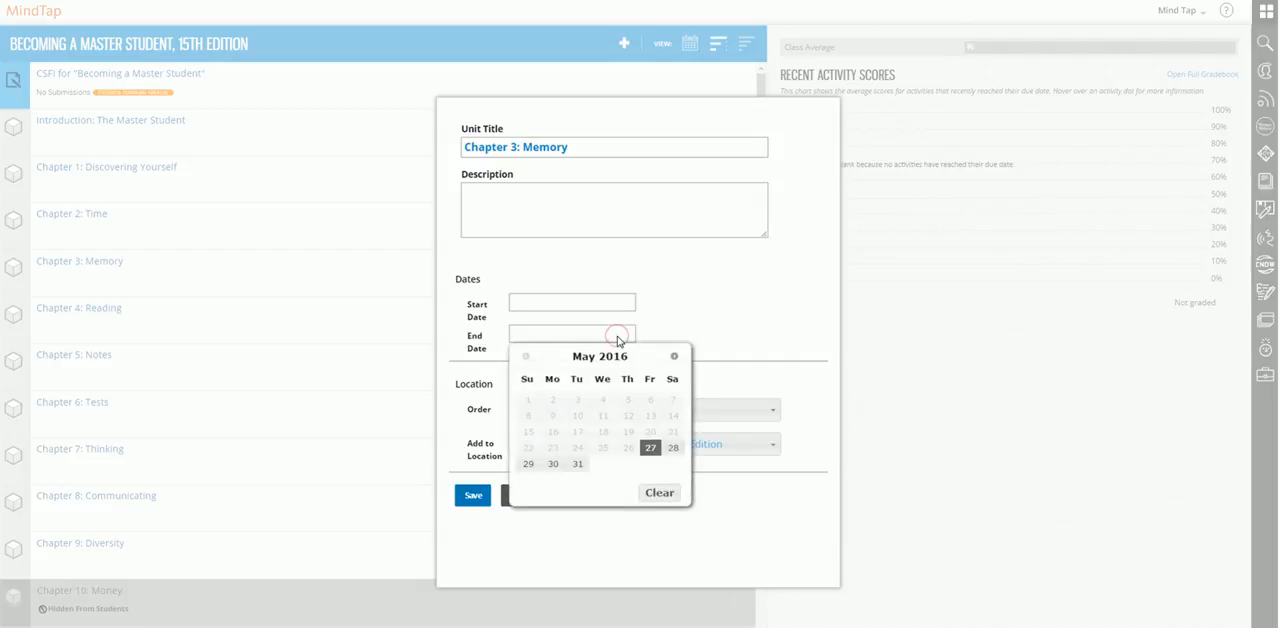
click(672, 328)
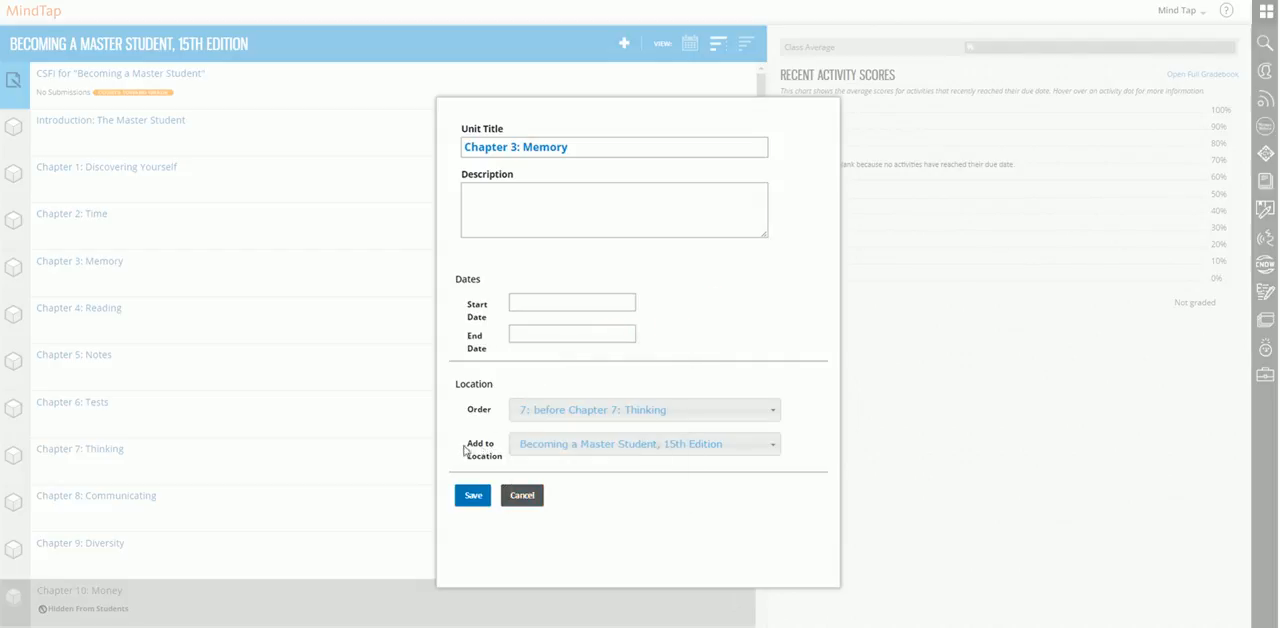
mouse_move(464, 473)
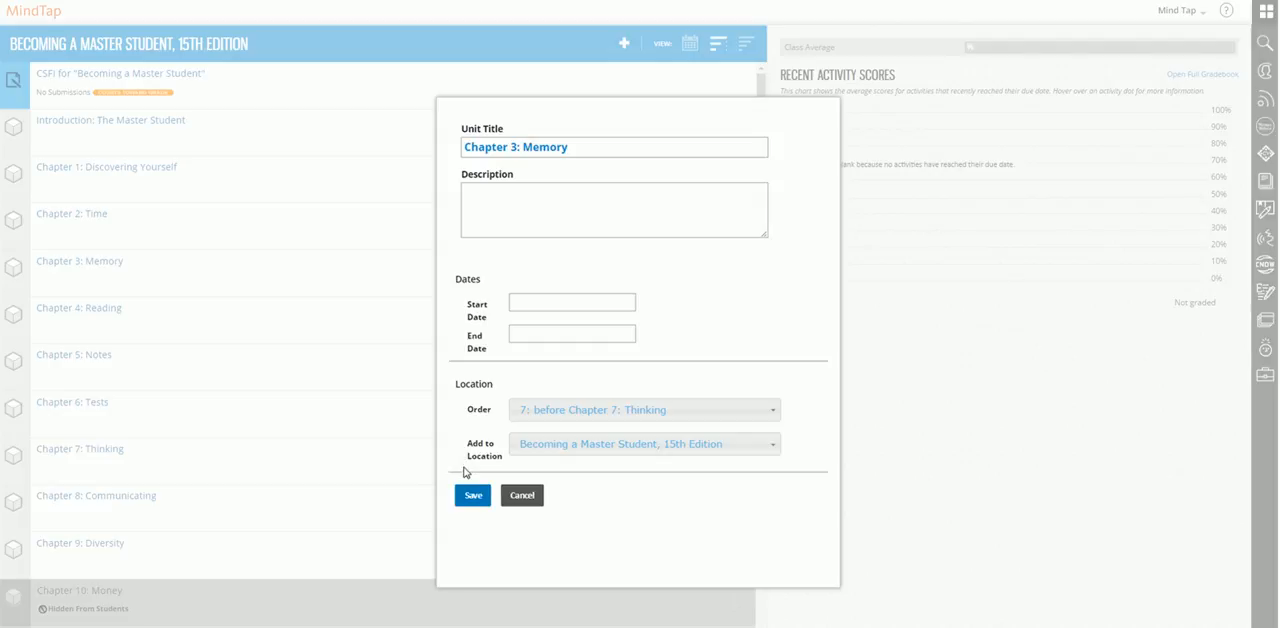
mouse_move(479, 417)
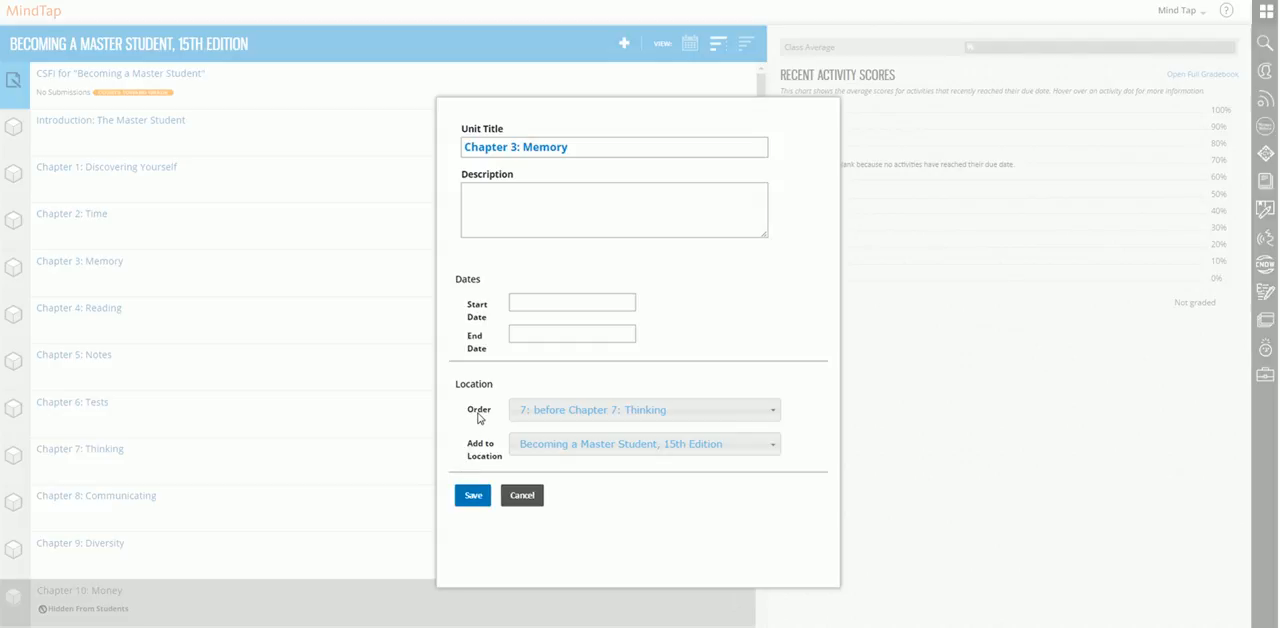
click(472, 495)
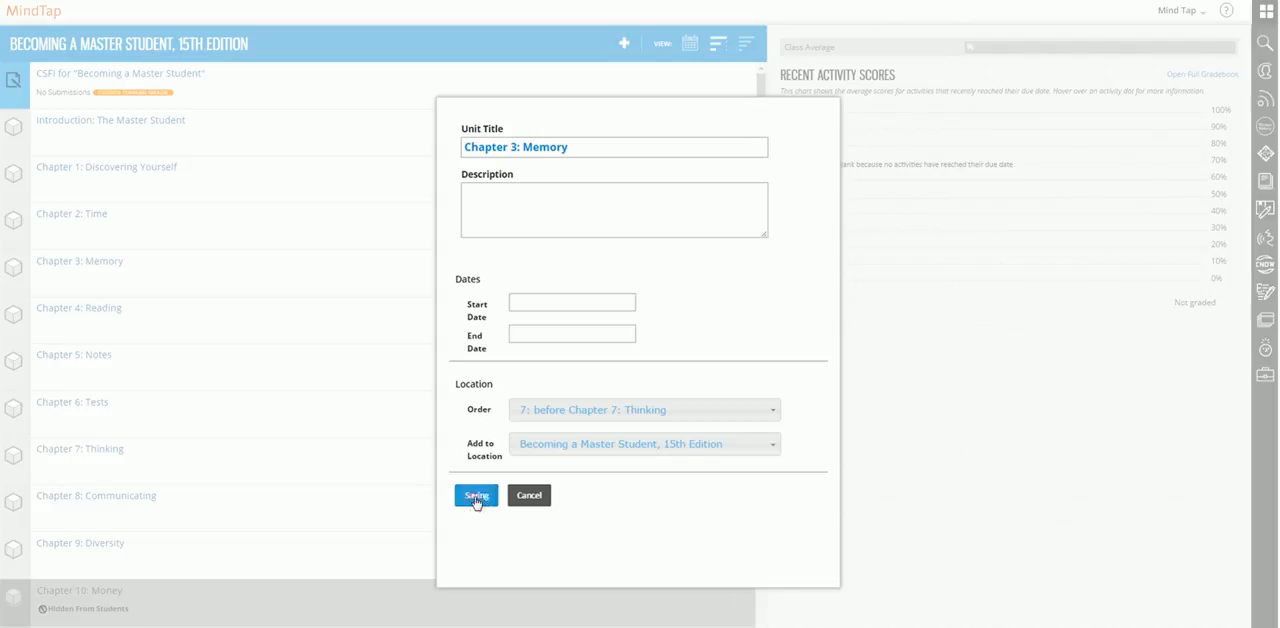
click(476, 495)
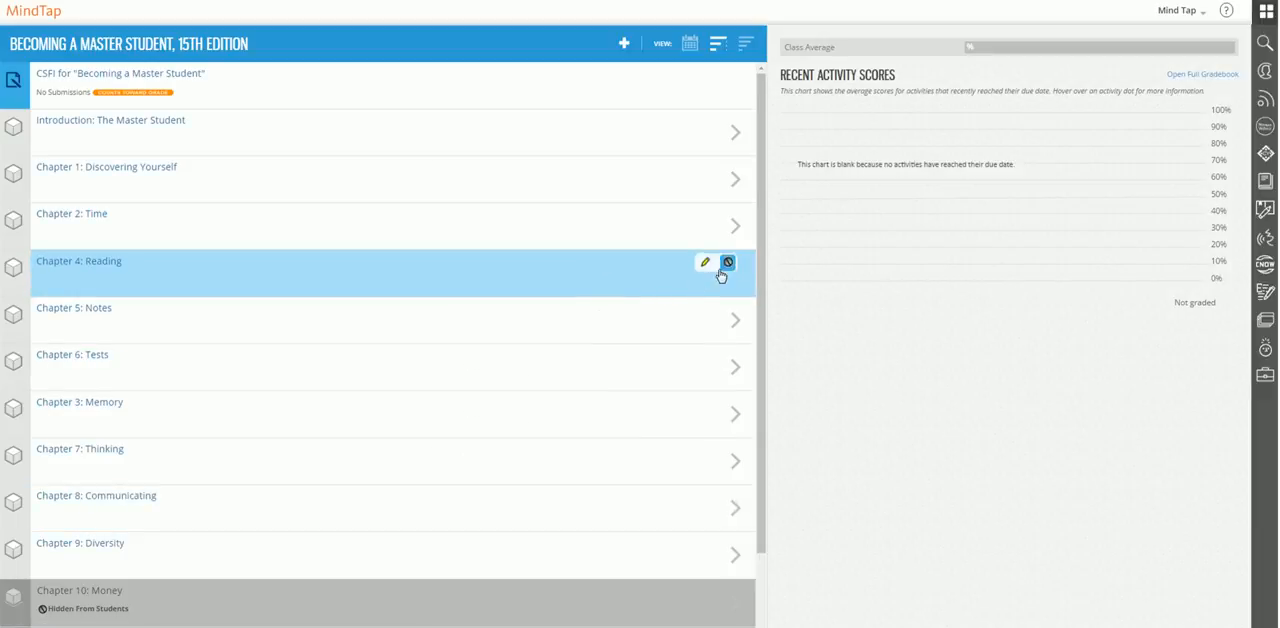
scroll(down, 3)
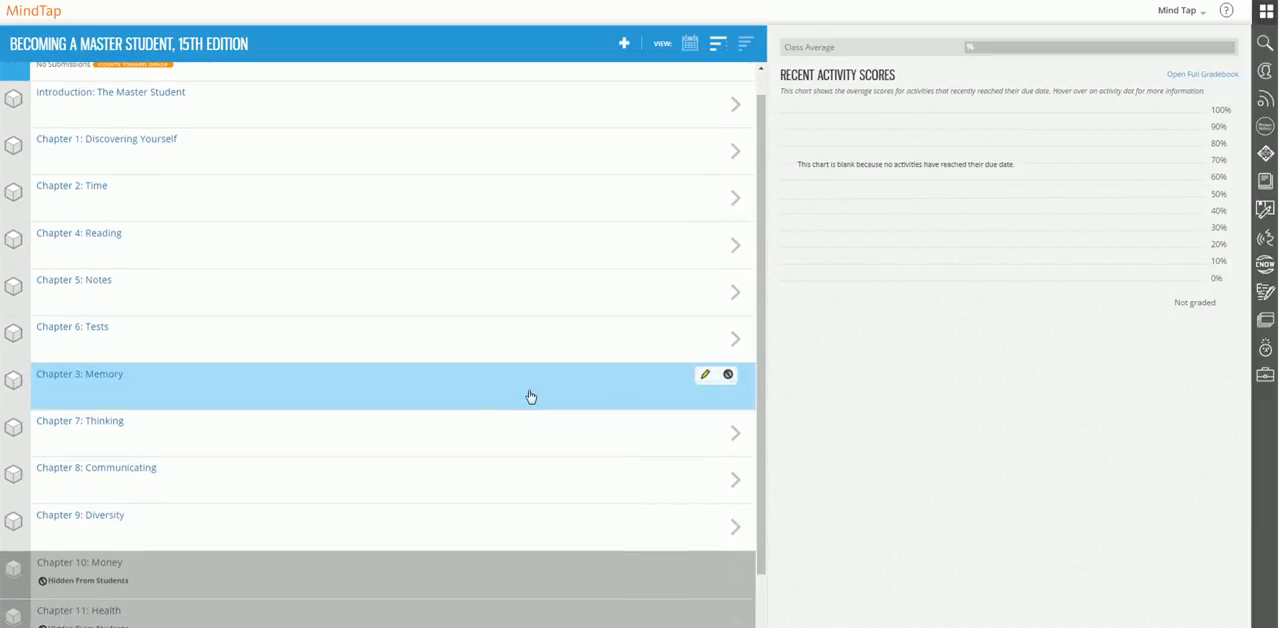
mouse_move(457, 401)
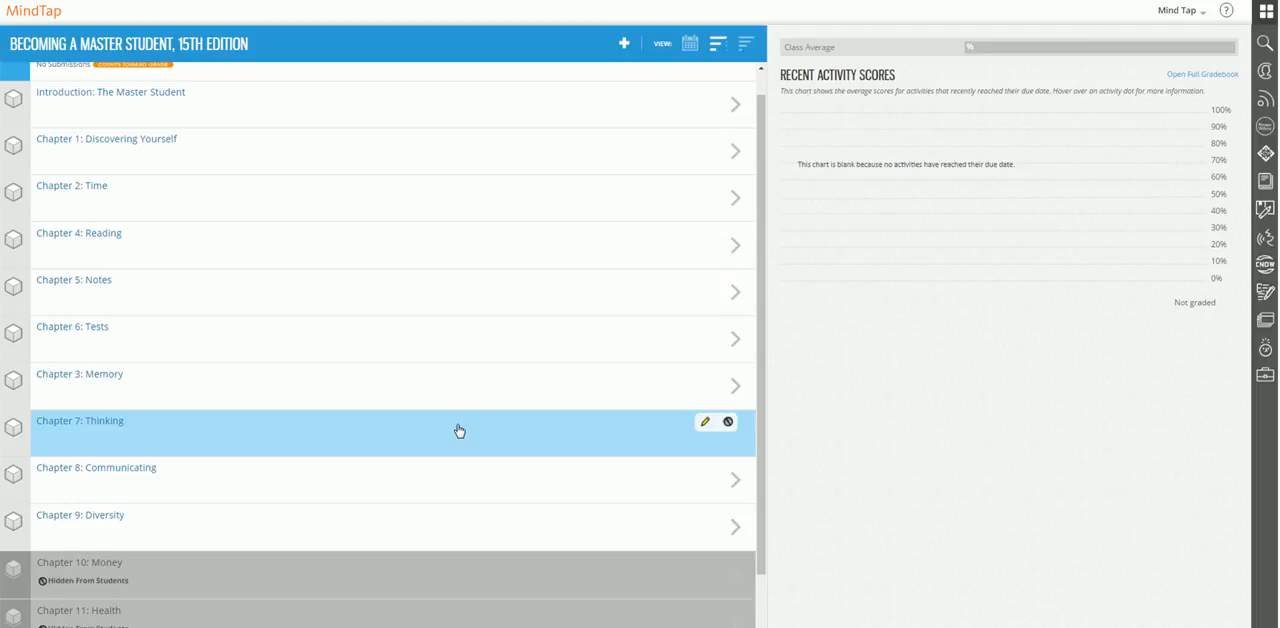
mouse_move(761, 324)
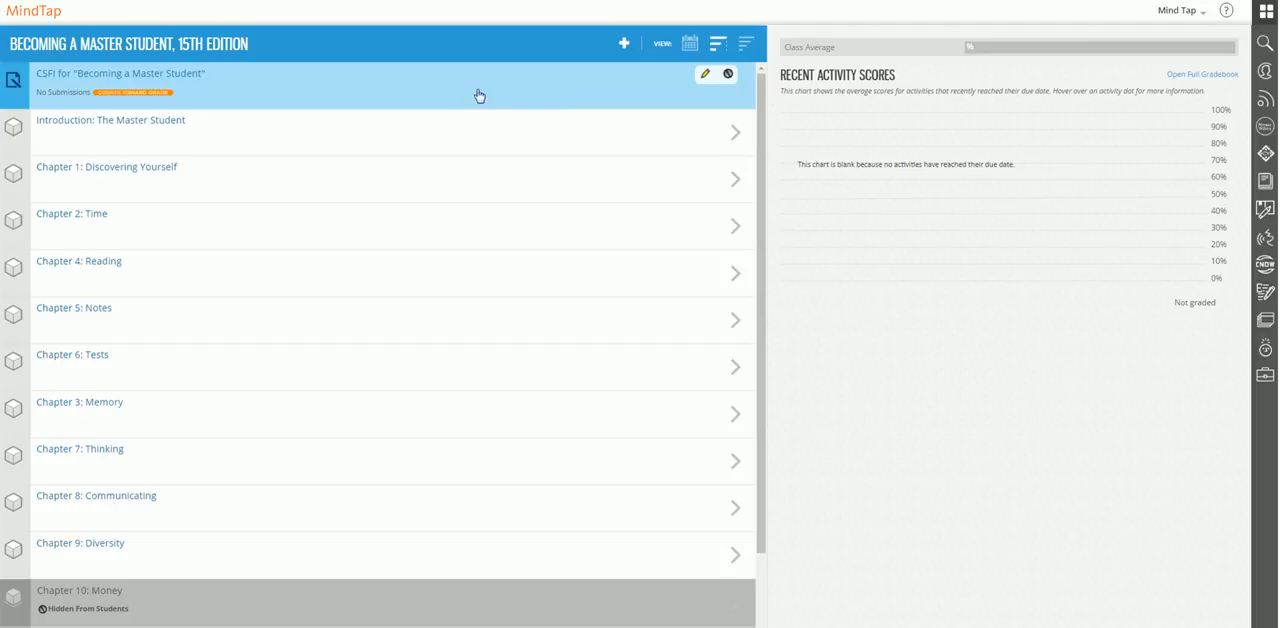
mouse_move(479, 99)
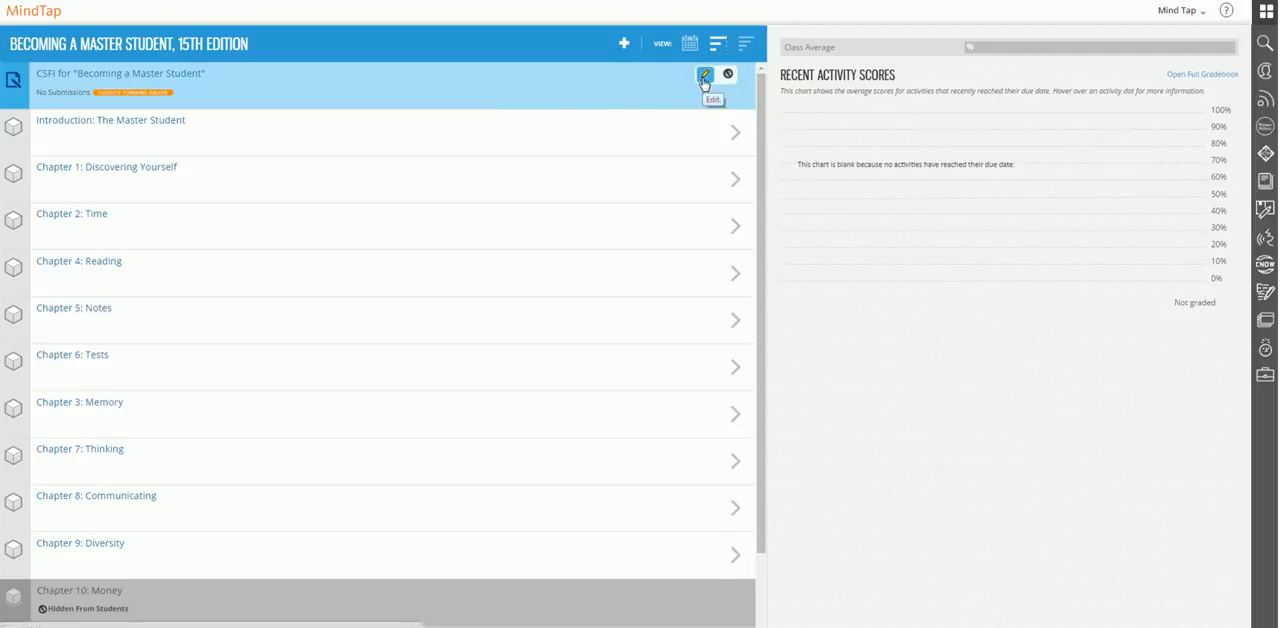
Step: Choose Introduction: The Master Student as the CSFI activity's location
click(704, 75)
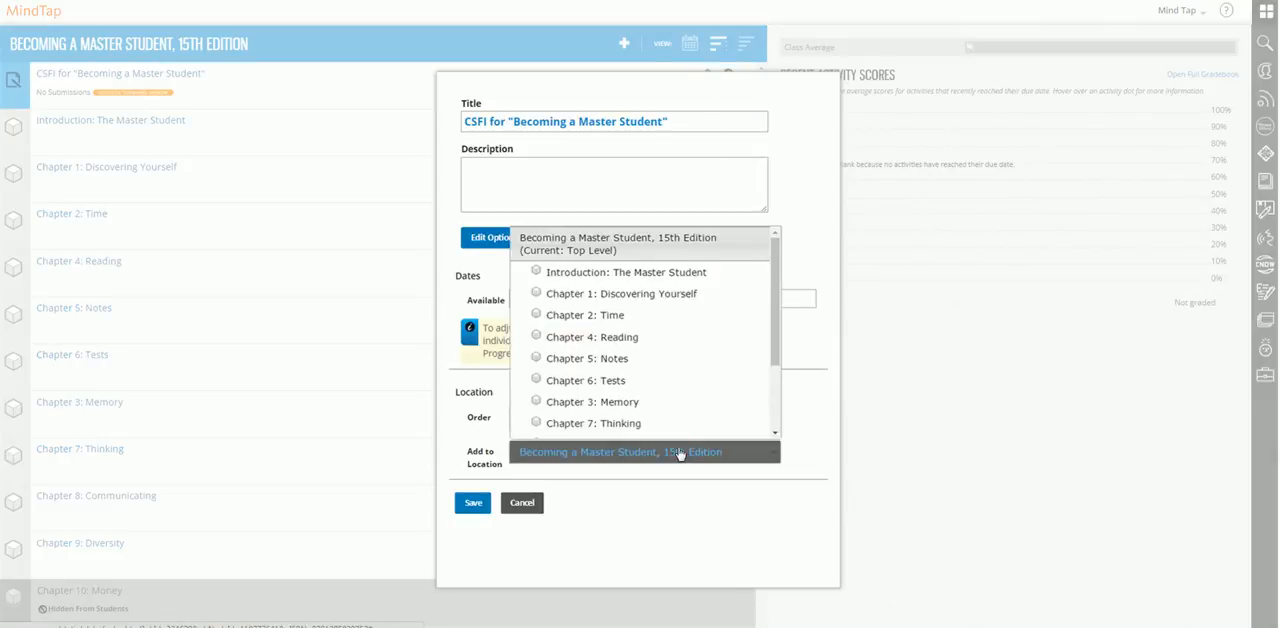
mouse_move(693, 344)
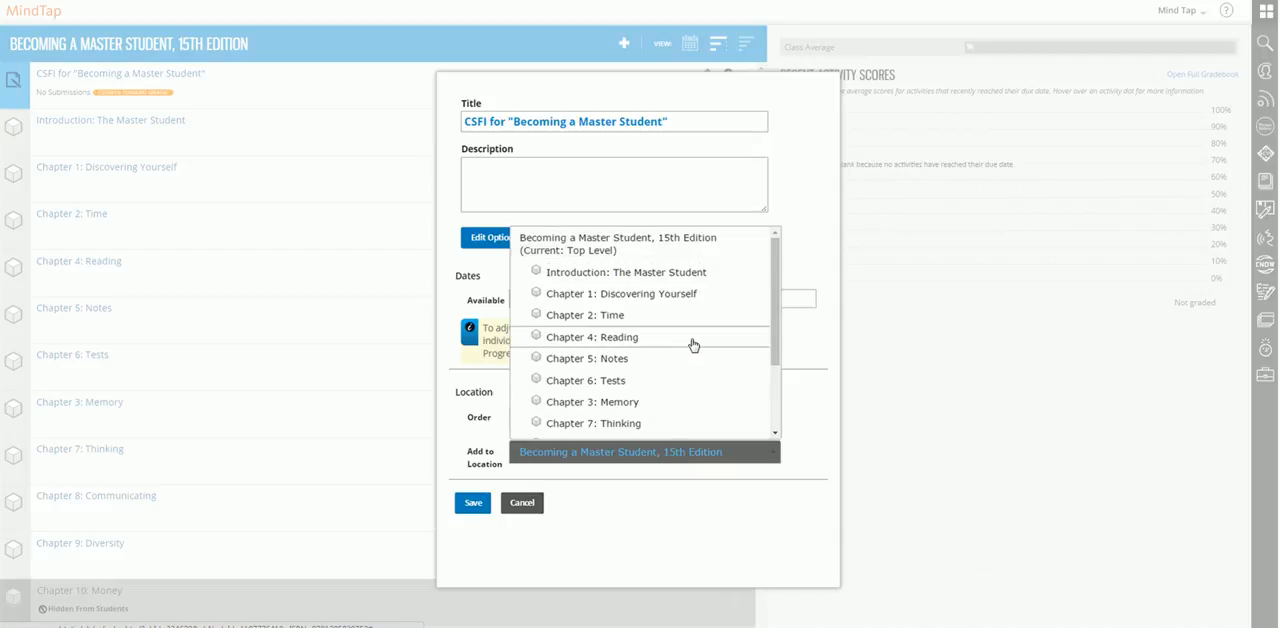
mouse_move(697, 277)
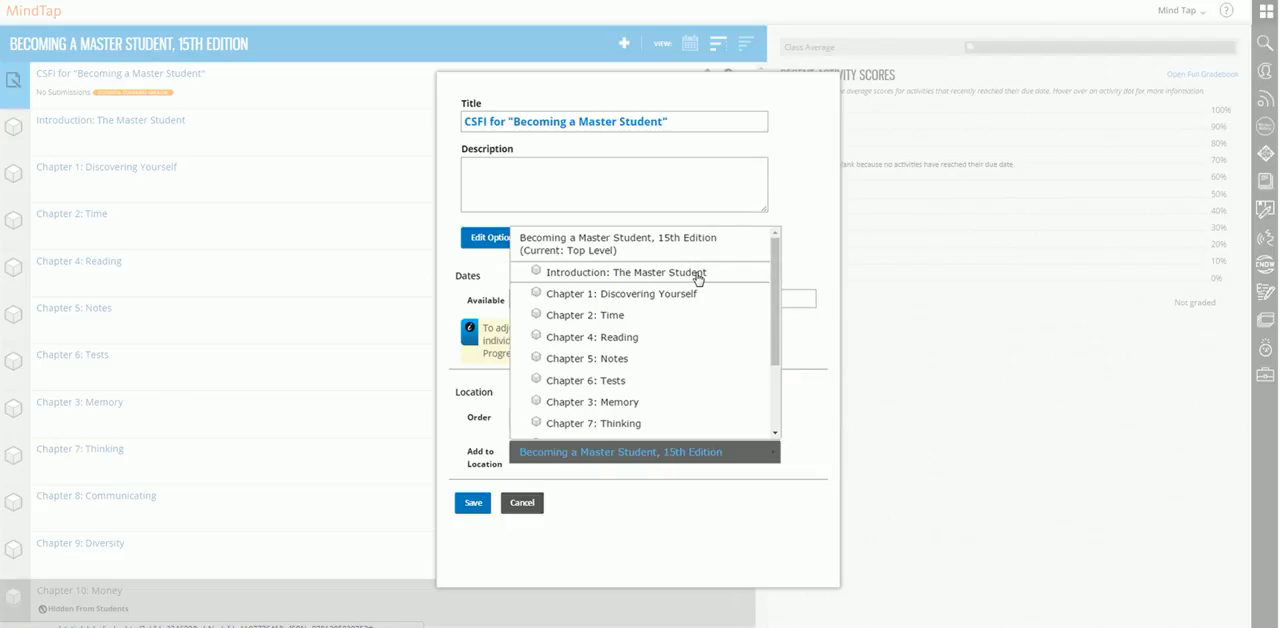
click(629, 272)
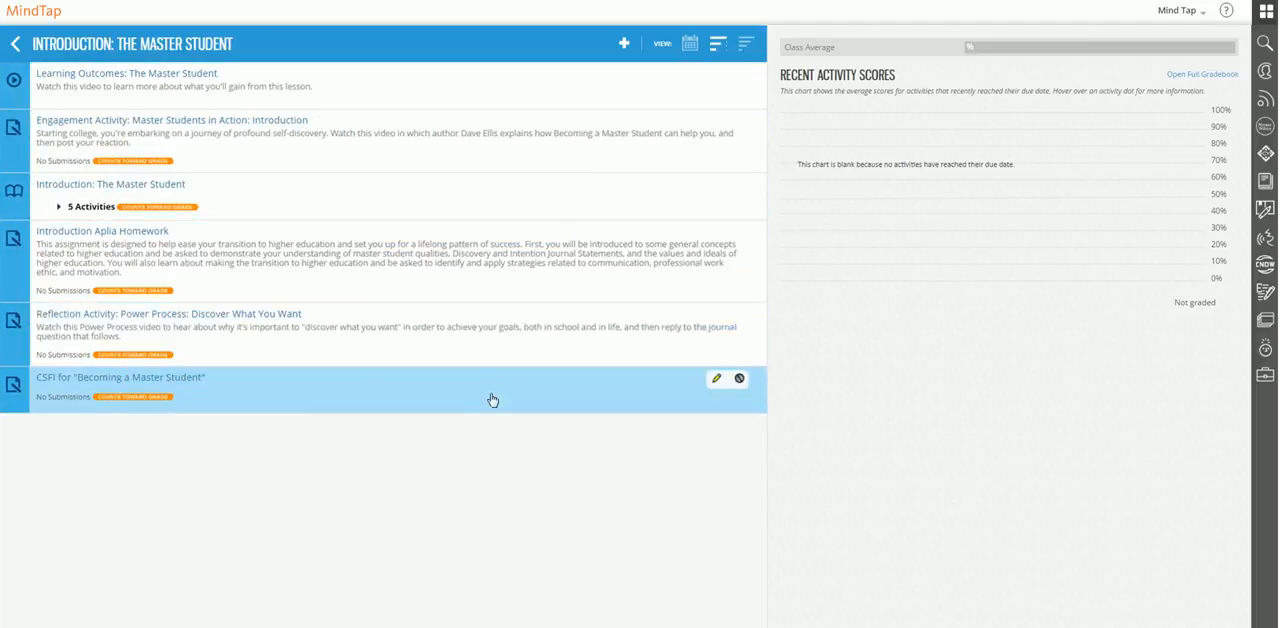
mouse_move(430, 395)
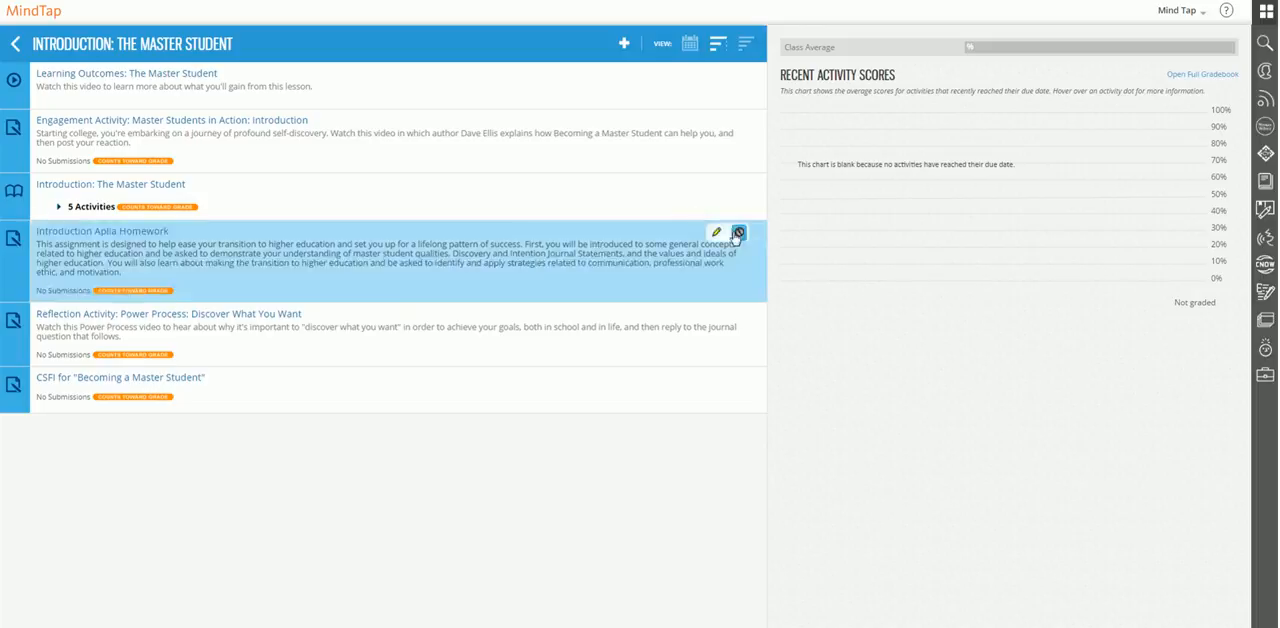
mouse_move(601, 93)
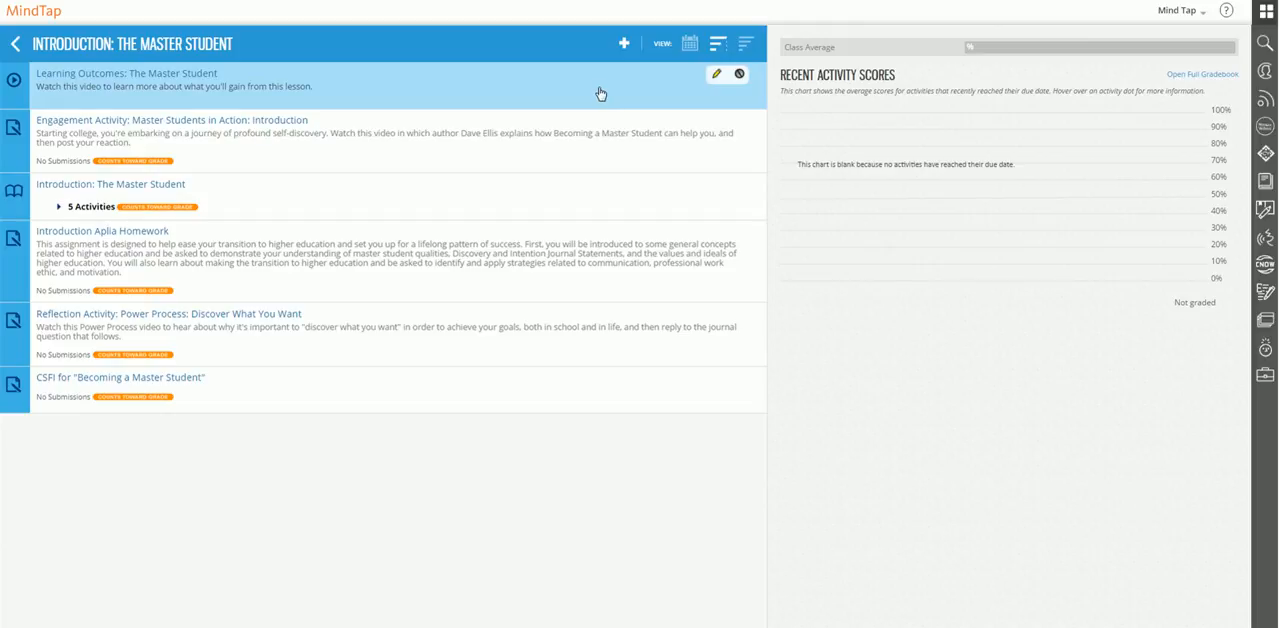
mouse_move(619, 152)
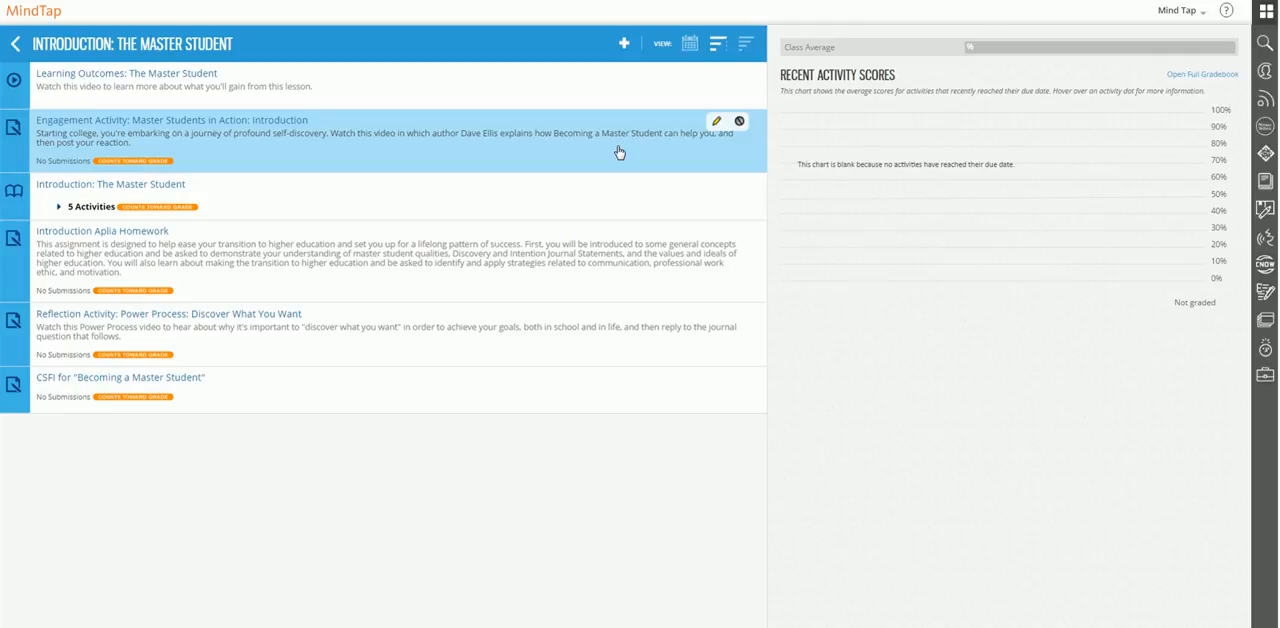
mouse_move(707, 158)
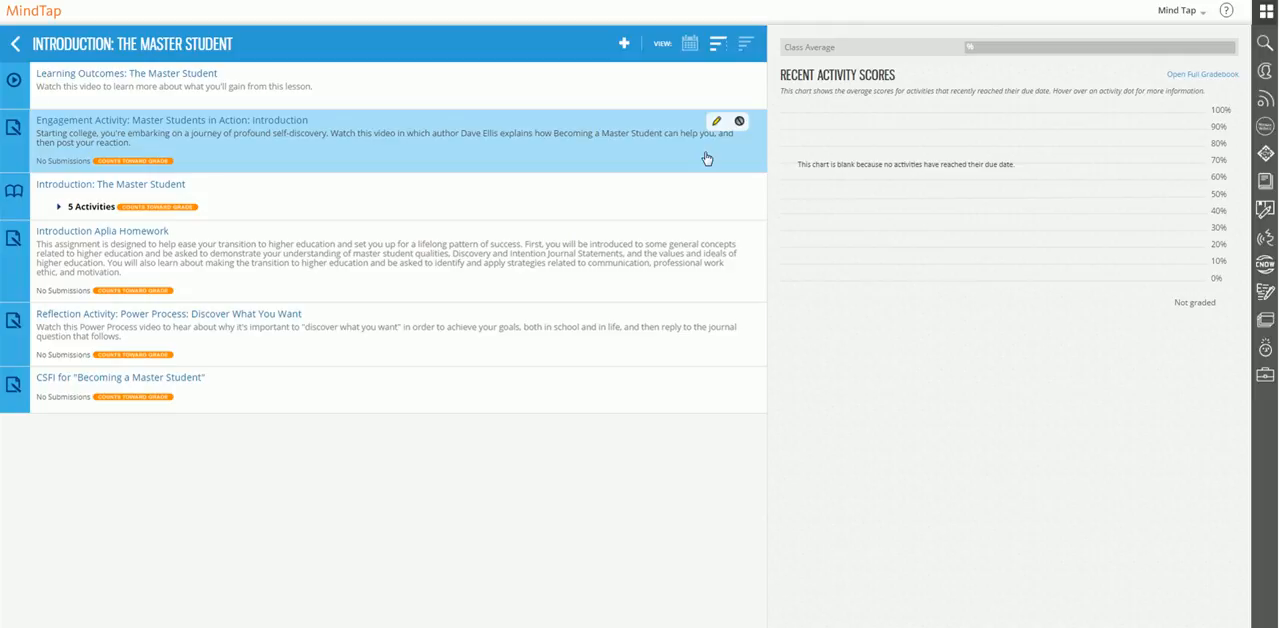
mouse_move(720, 158)
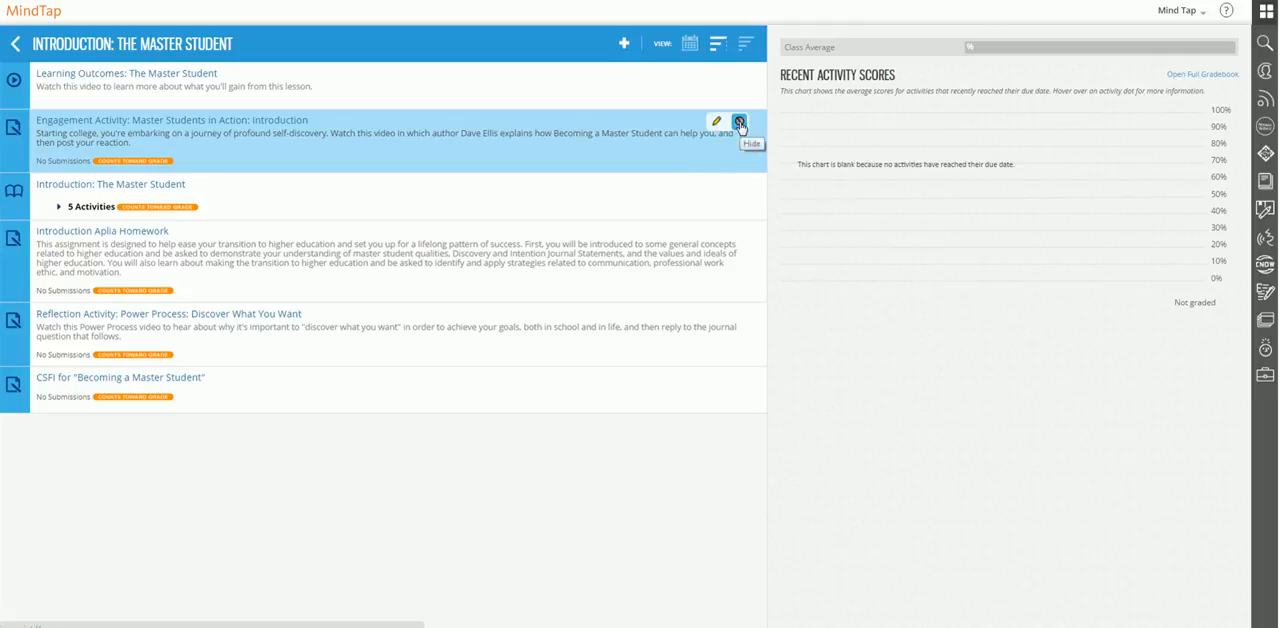
Step: Click the Hide icon on the Engagement Activity: Master Students in Action row
click(738, 121)
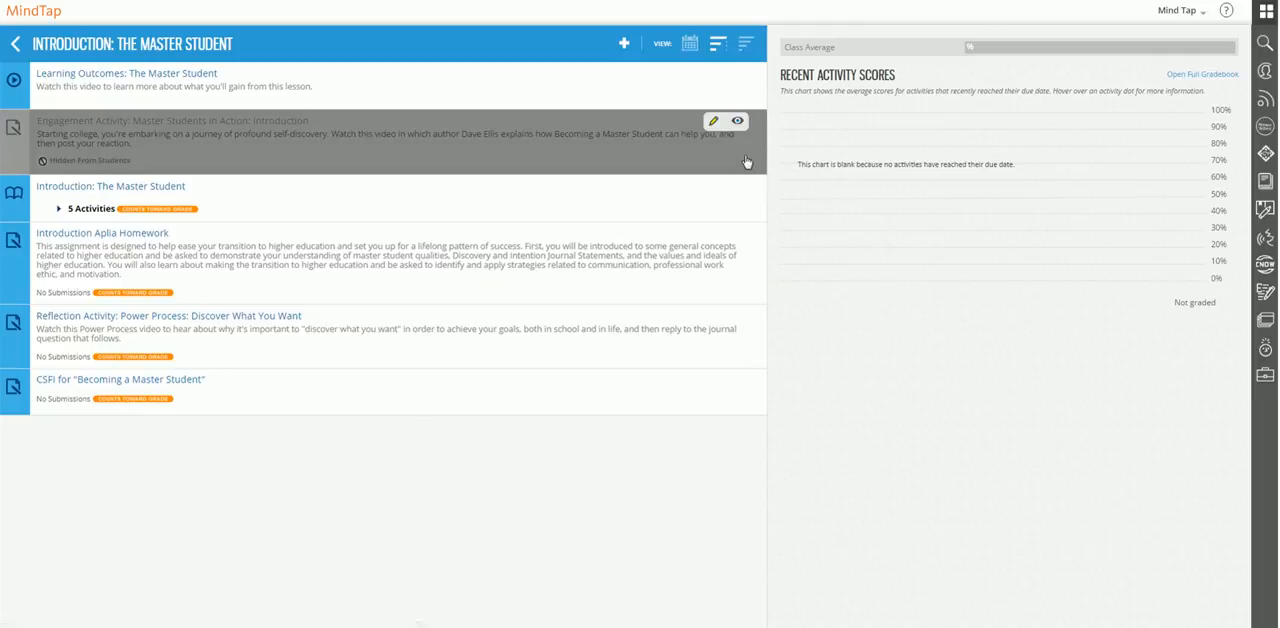
mouse_move(746, 161)
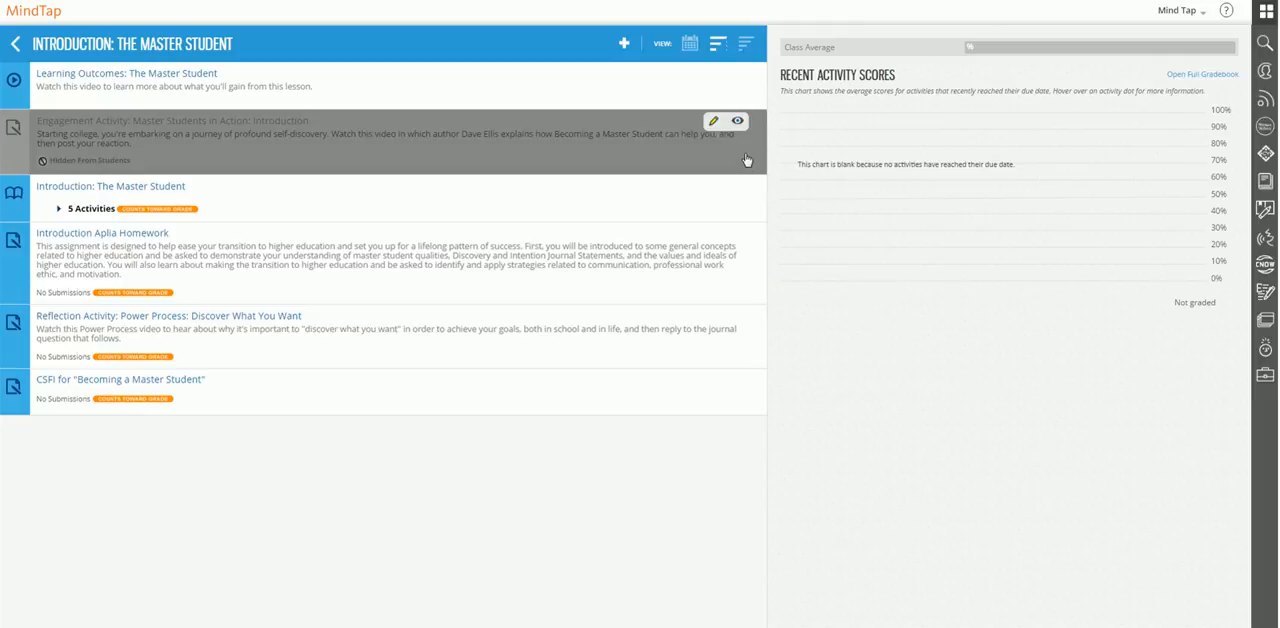